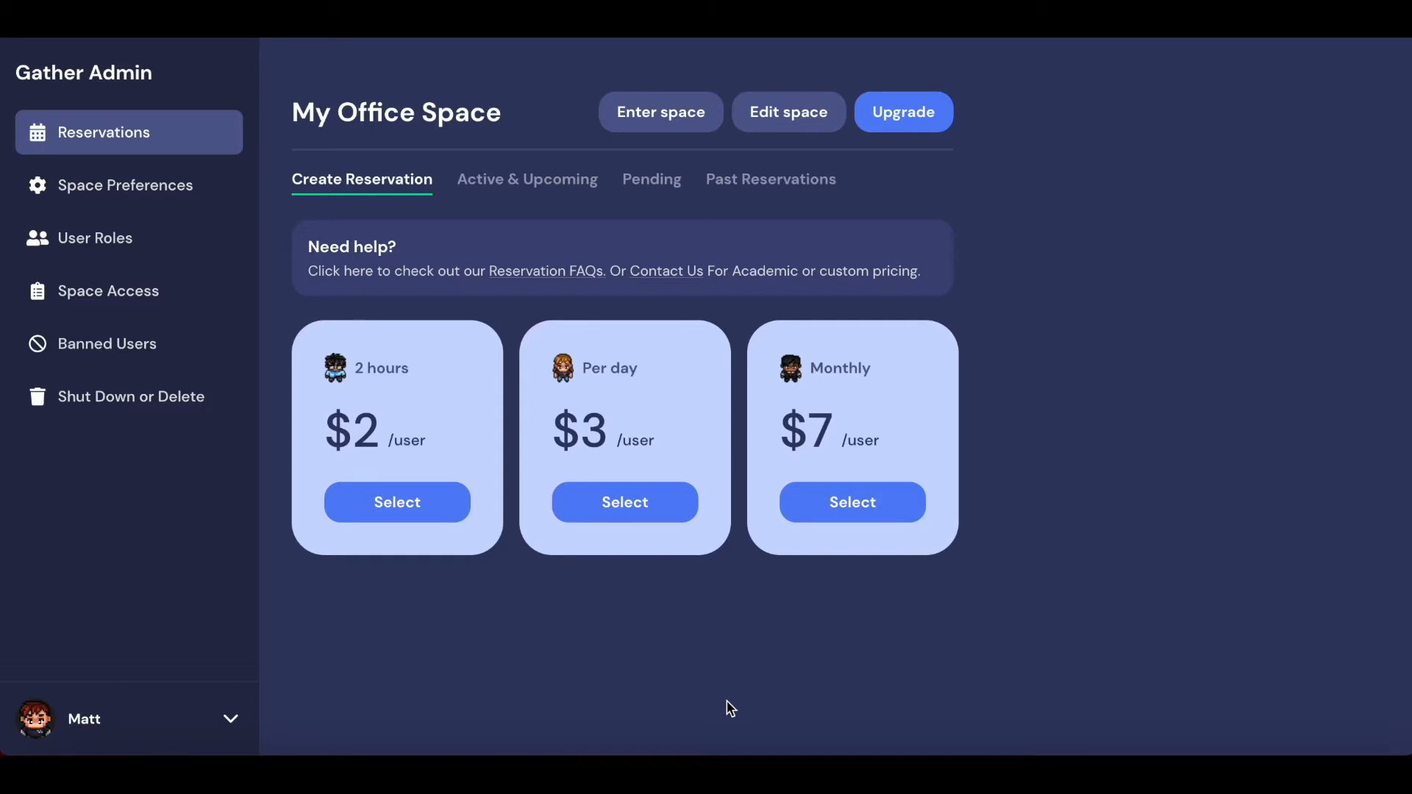
mouse_move(335, 141)
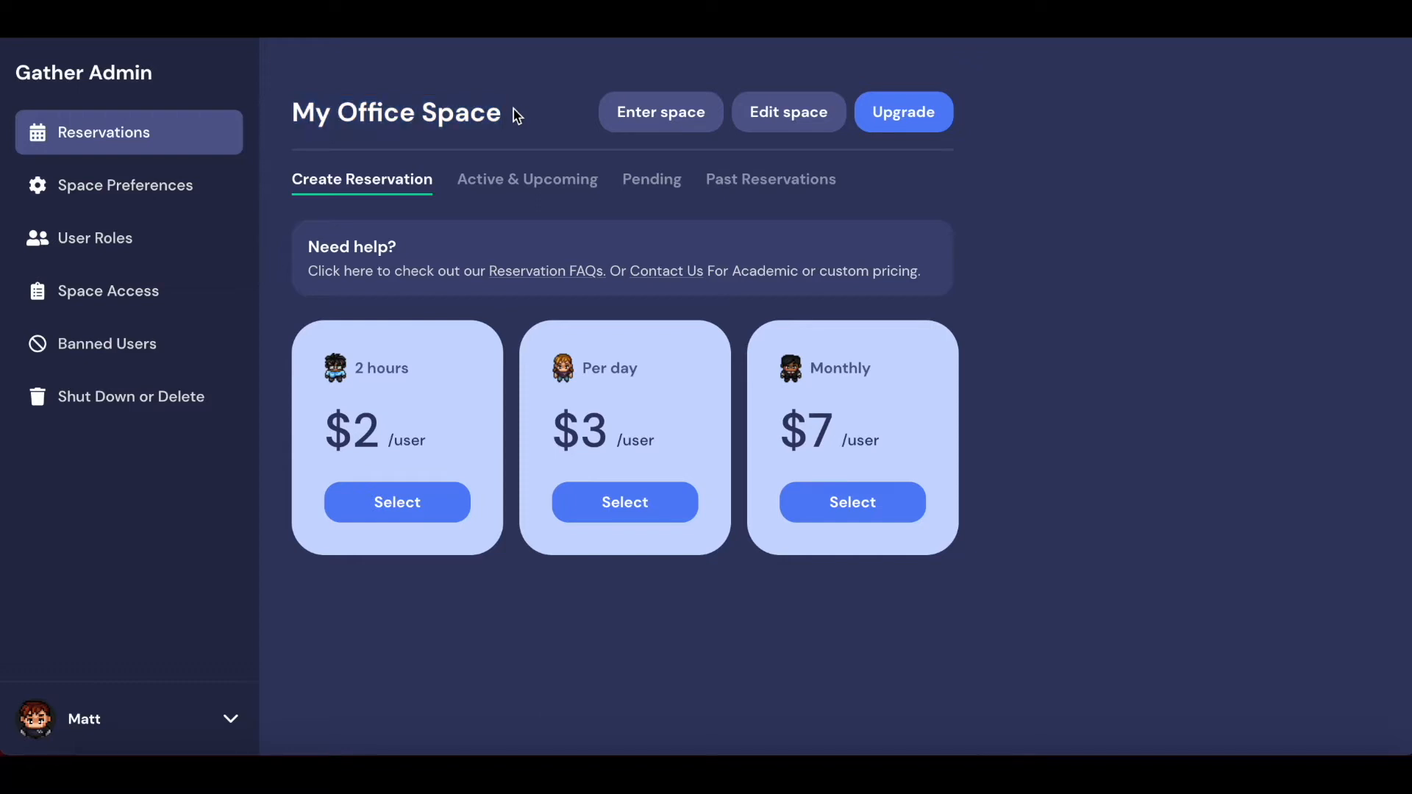
mouse_move(287, 643)
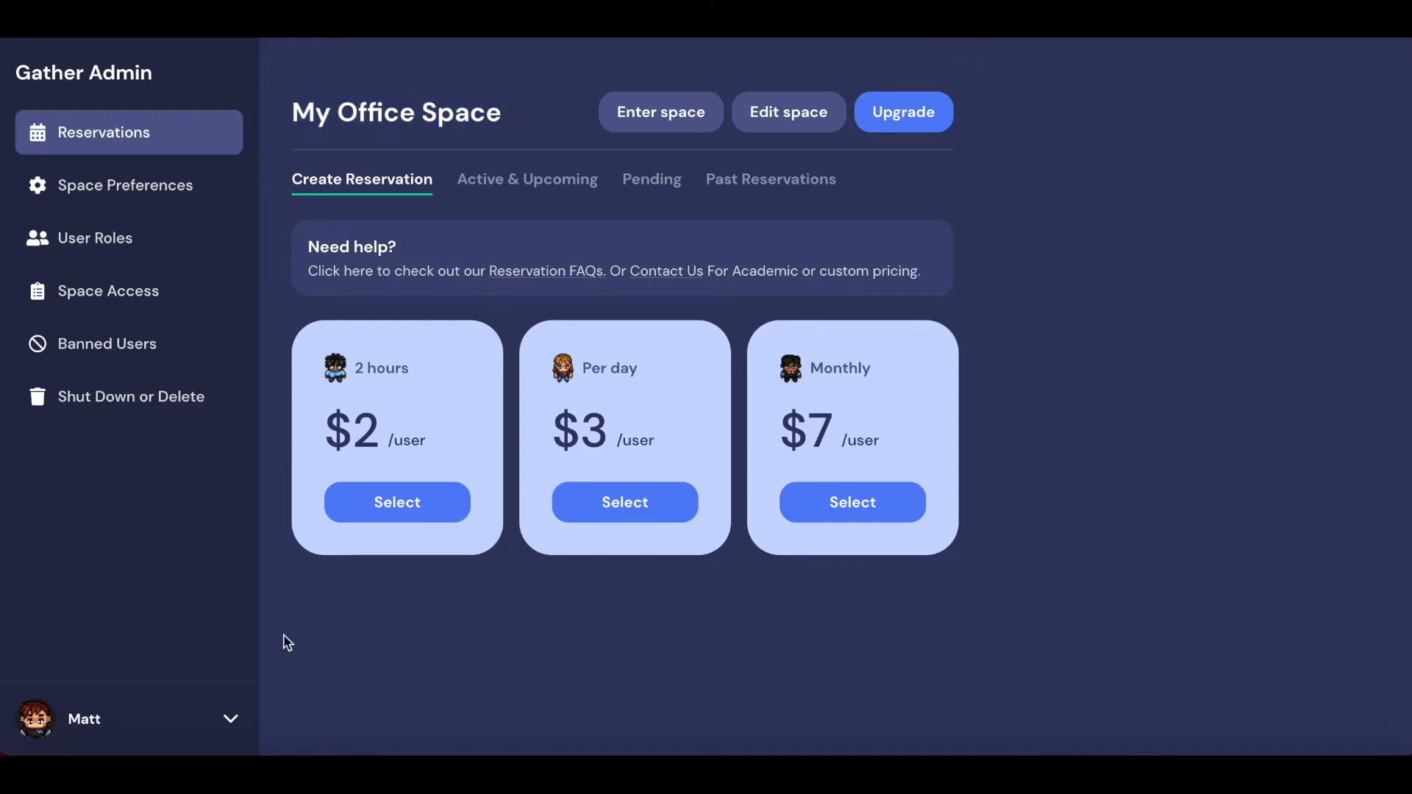
Step: Peek at the account menu and dismiss it without choosing anything
left_click(231, 719)
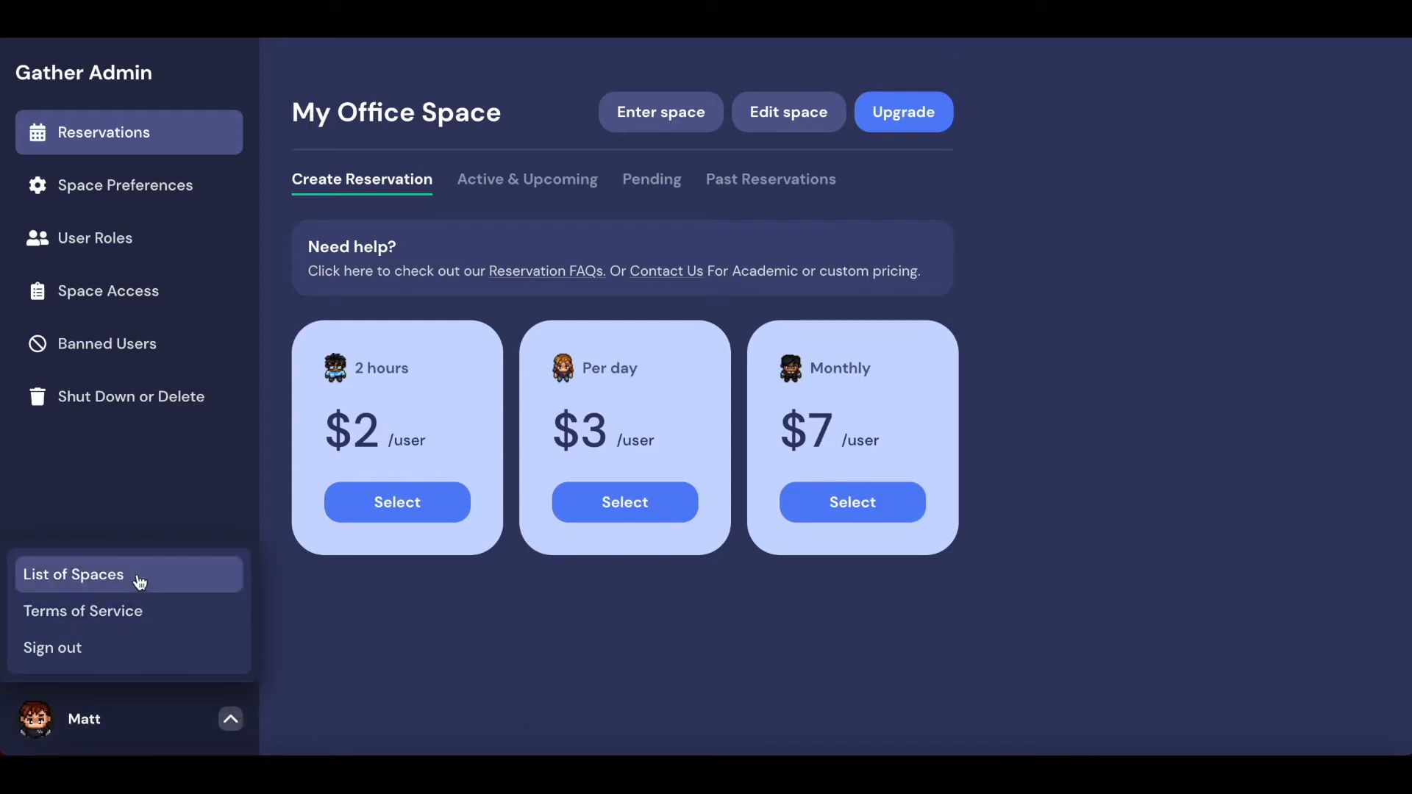
left_click(230, 719)
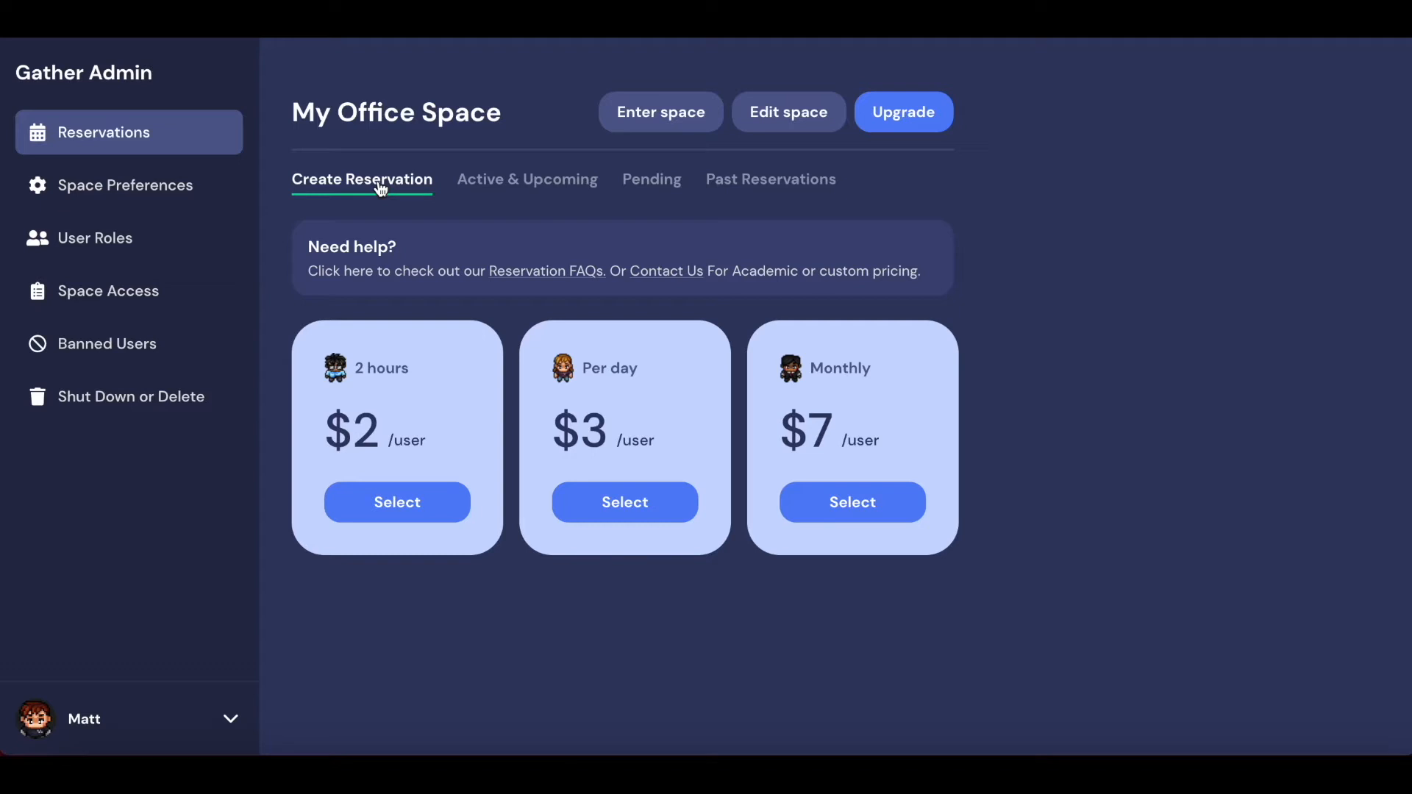
Step: Review Active & Upcoming, Pending, then Past Reservations for My Office Space
left_click(527, 180)
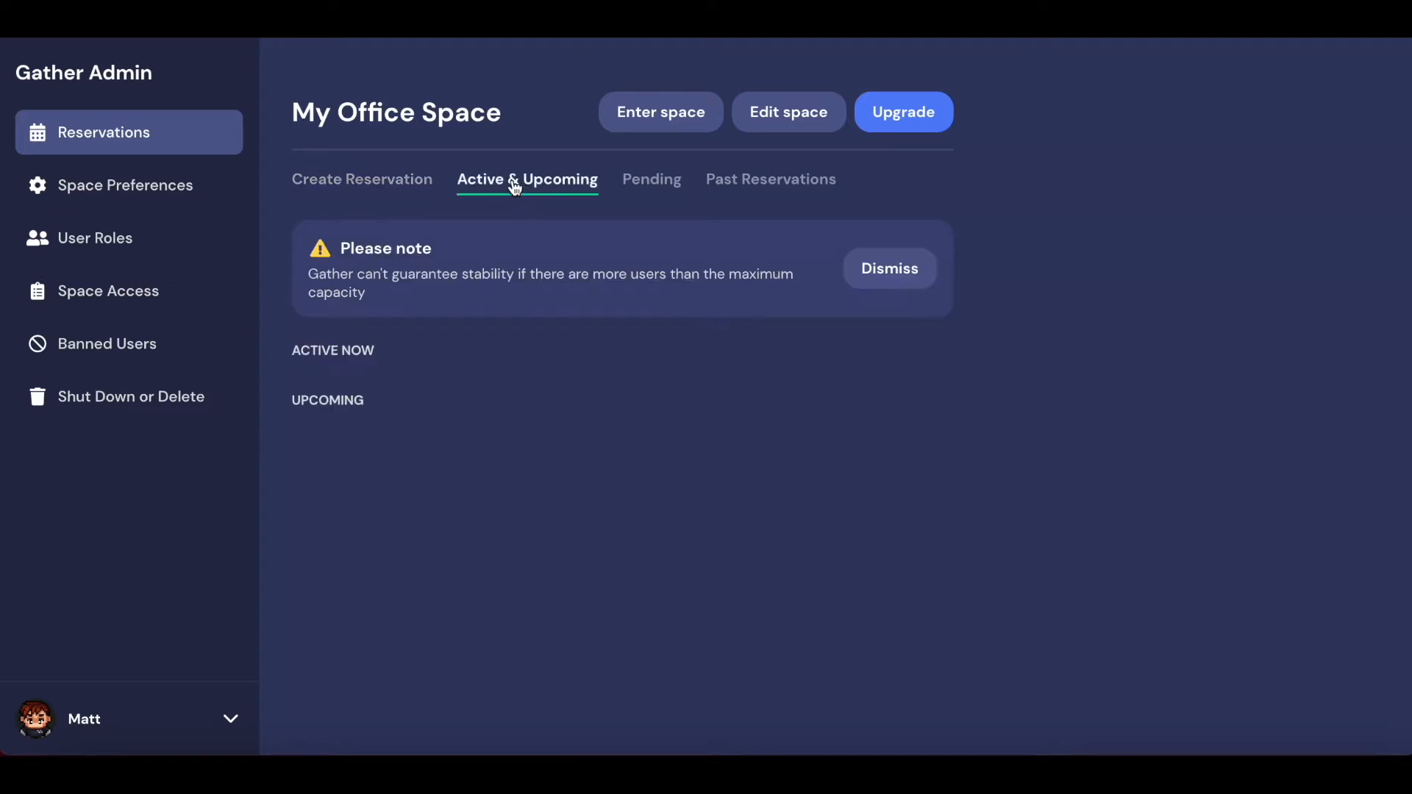
mouse_move(500, 354)
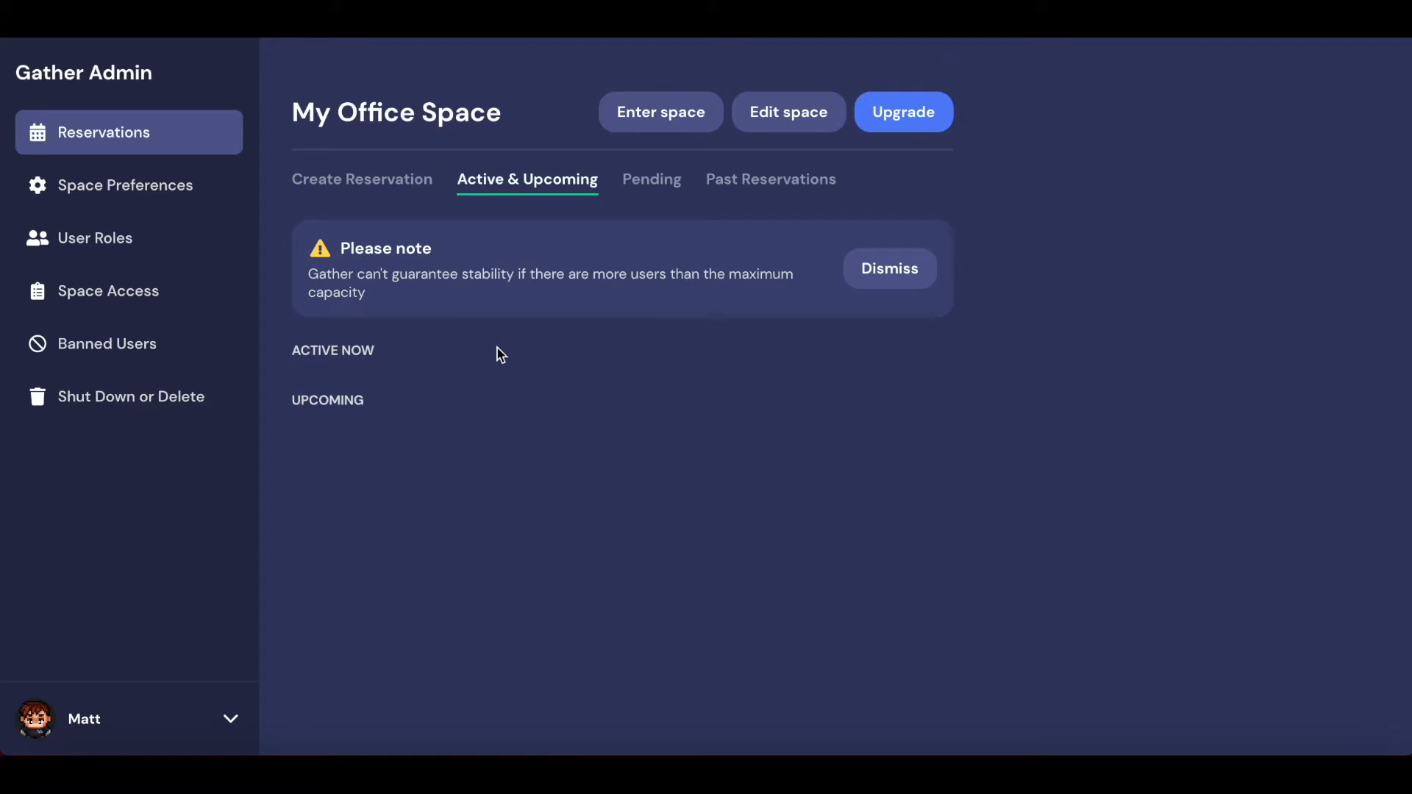
left_click(652, 178)
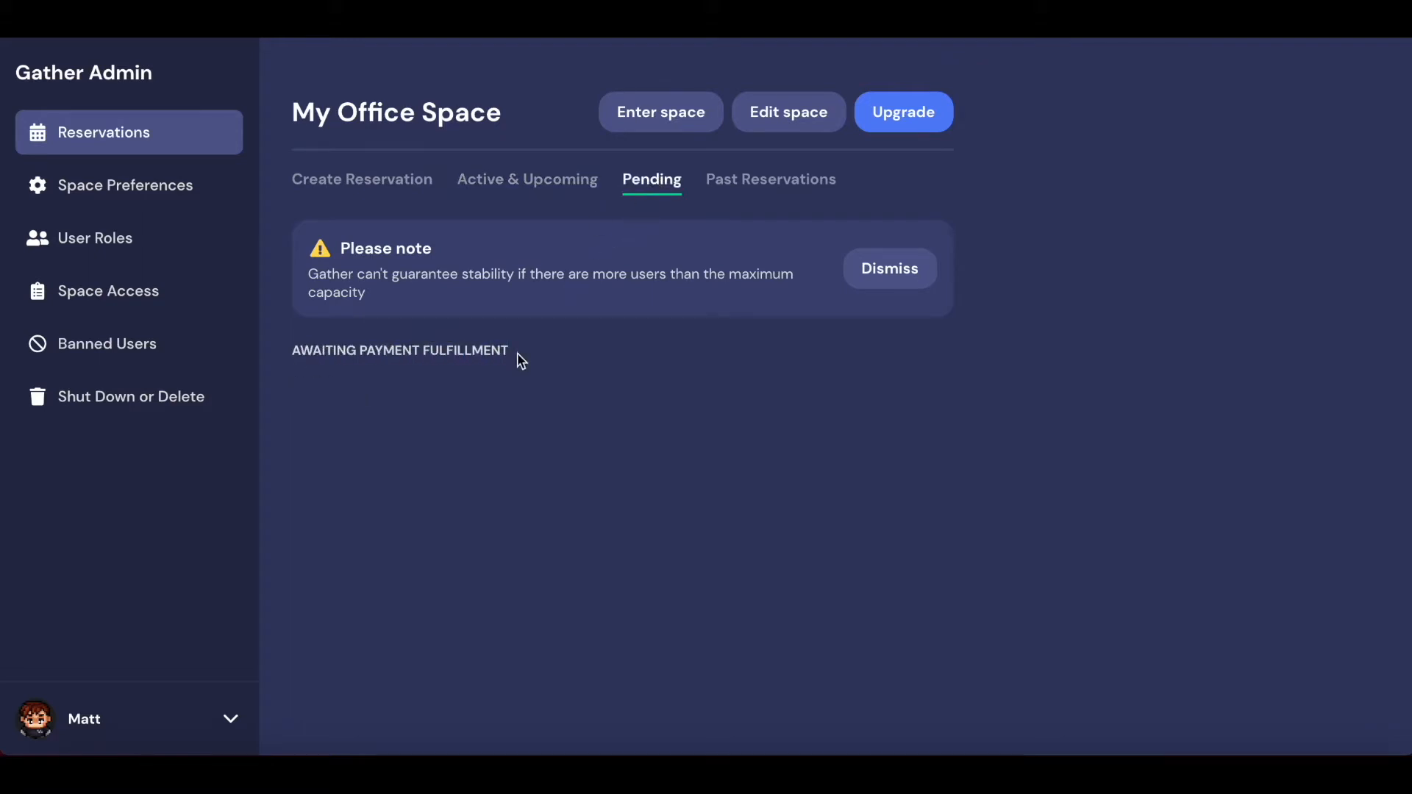
left_click(769, 179)
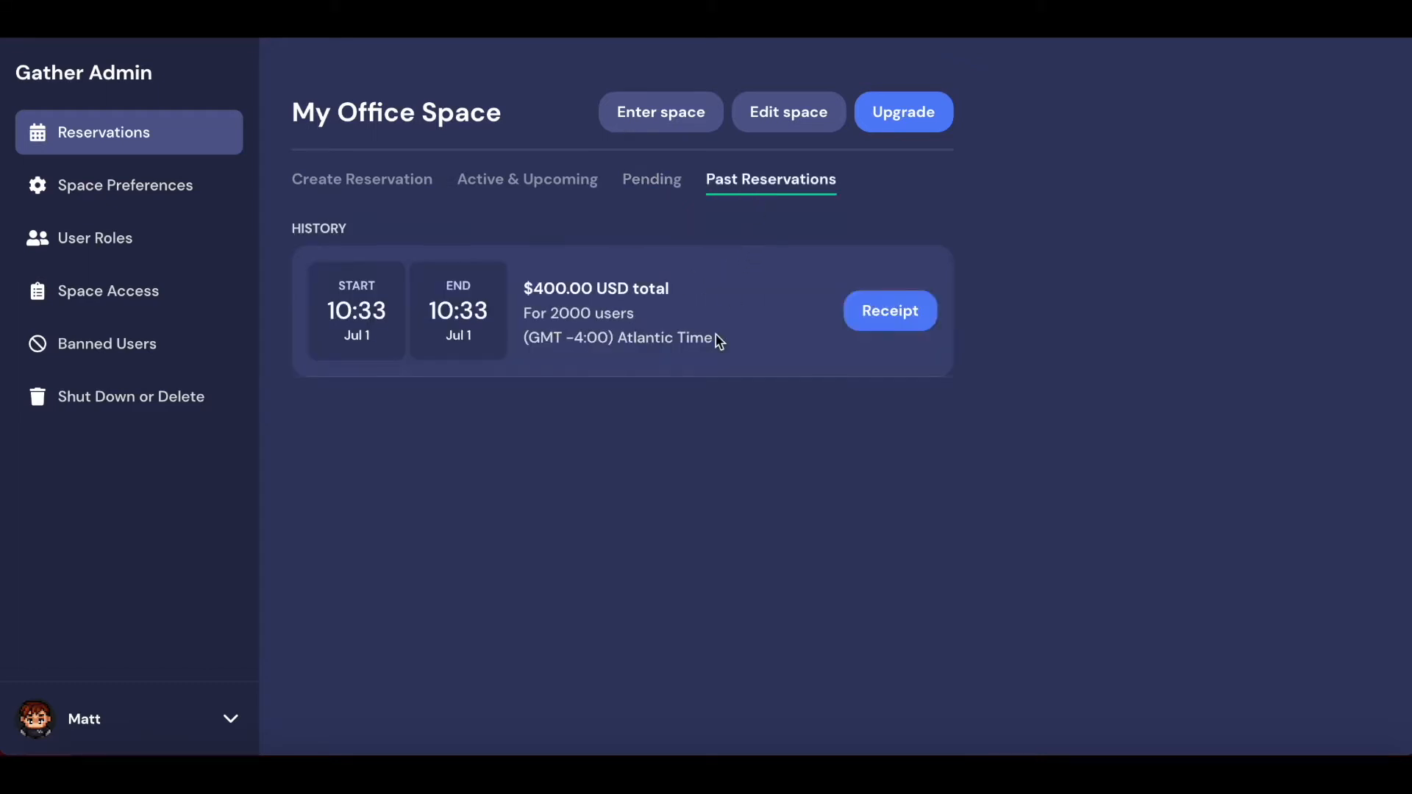
mouse_move(697, 409)
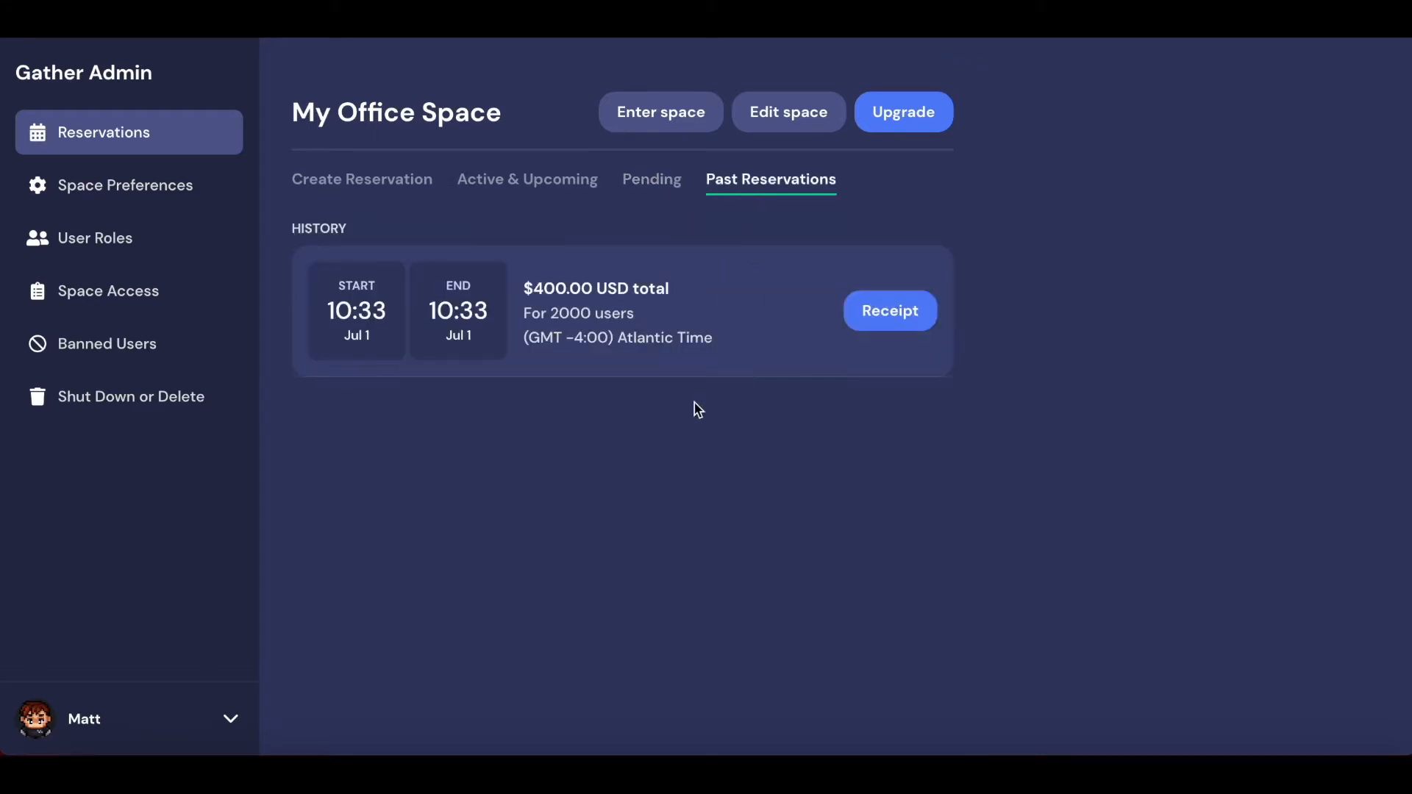
Step: Return to Create Reservation with the 2-hour, per-day and monthly pricing cards
left_click(362, 178)
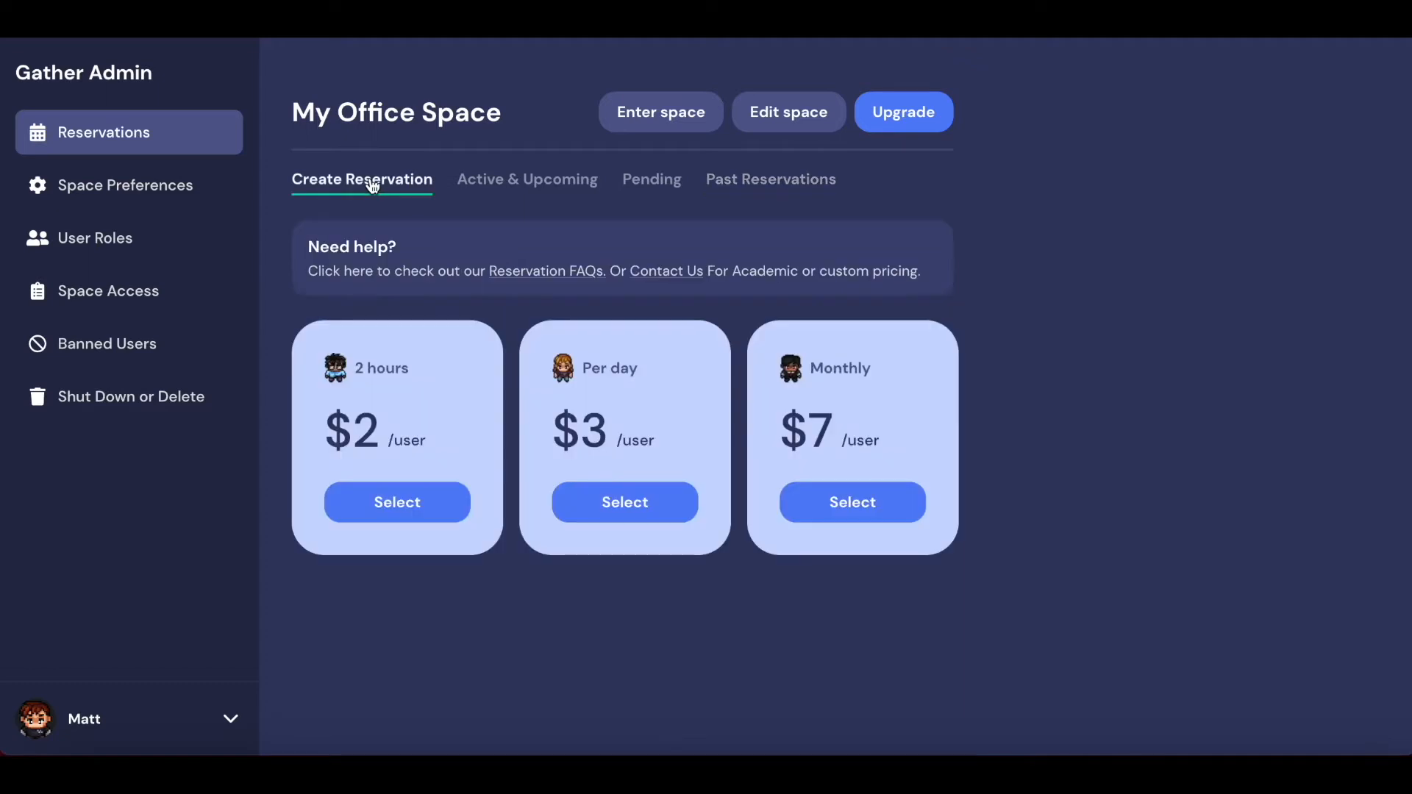
mouse_move(450, 299)
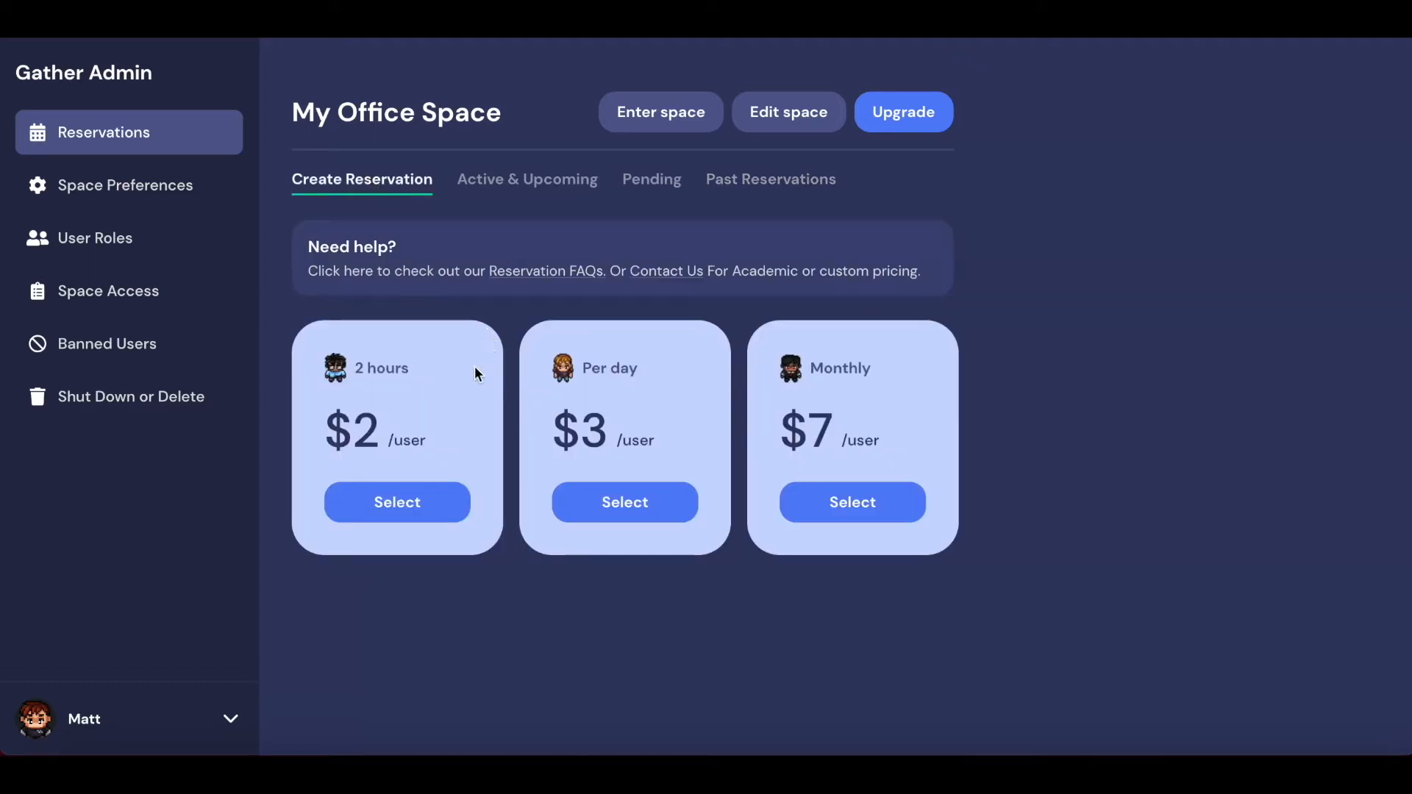
mouse_move(445, 443)
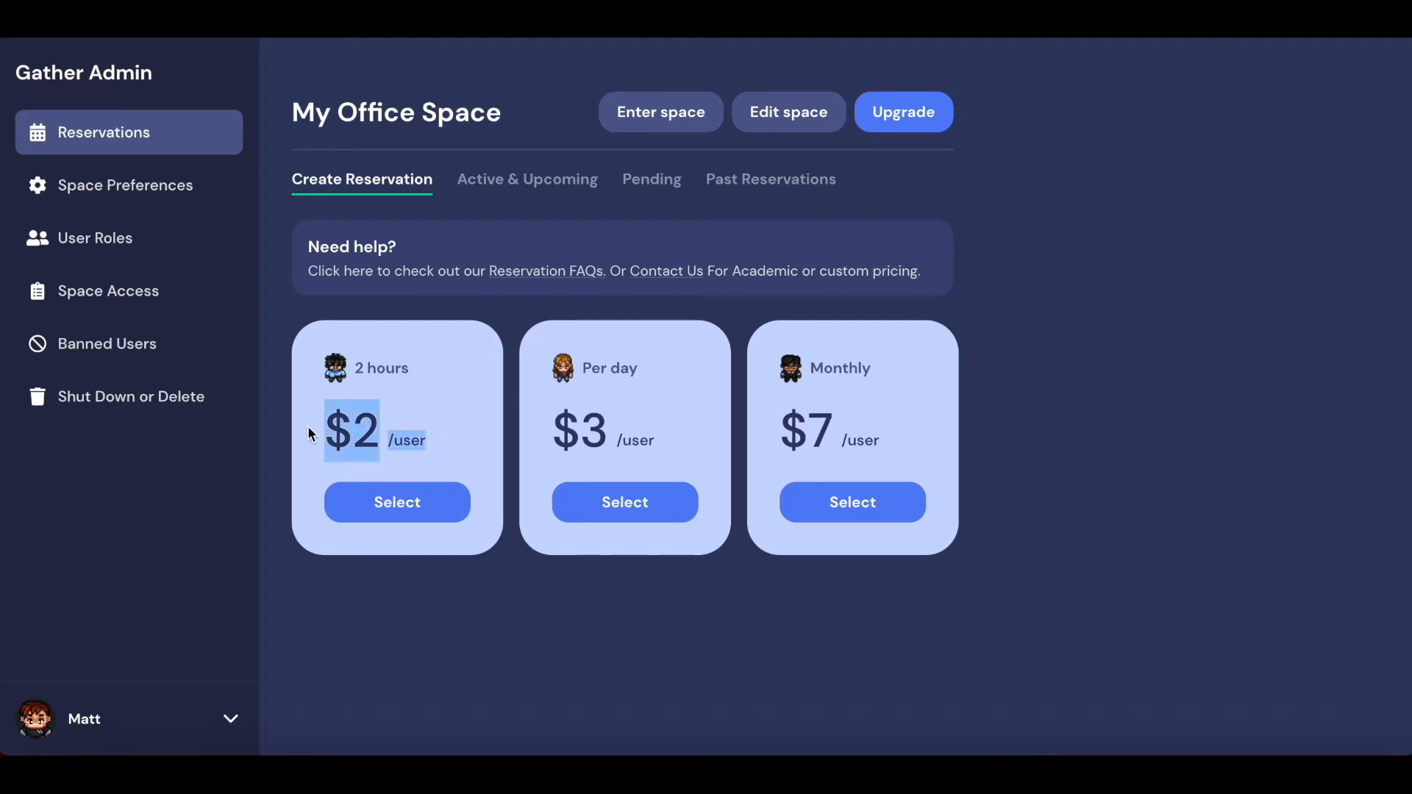
mouse_move(425, 359)
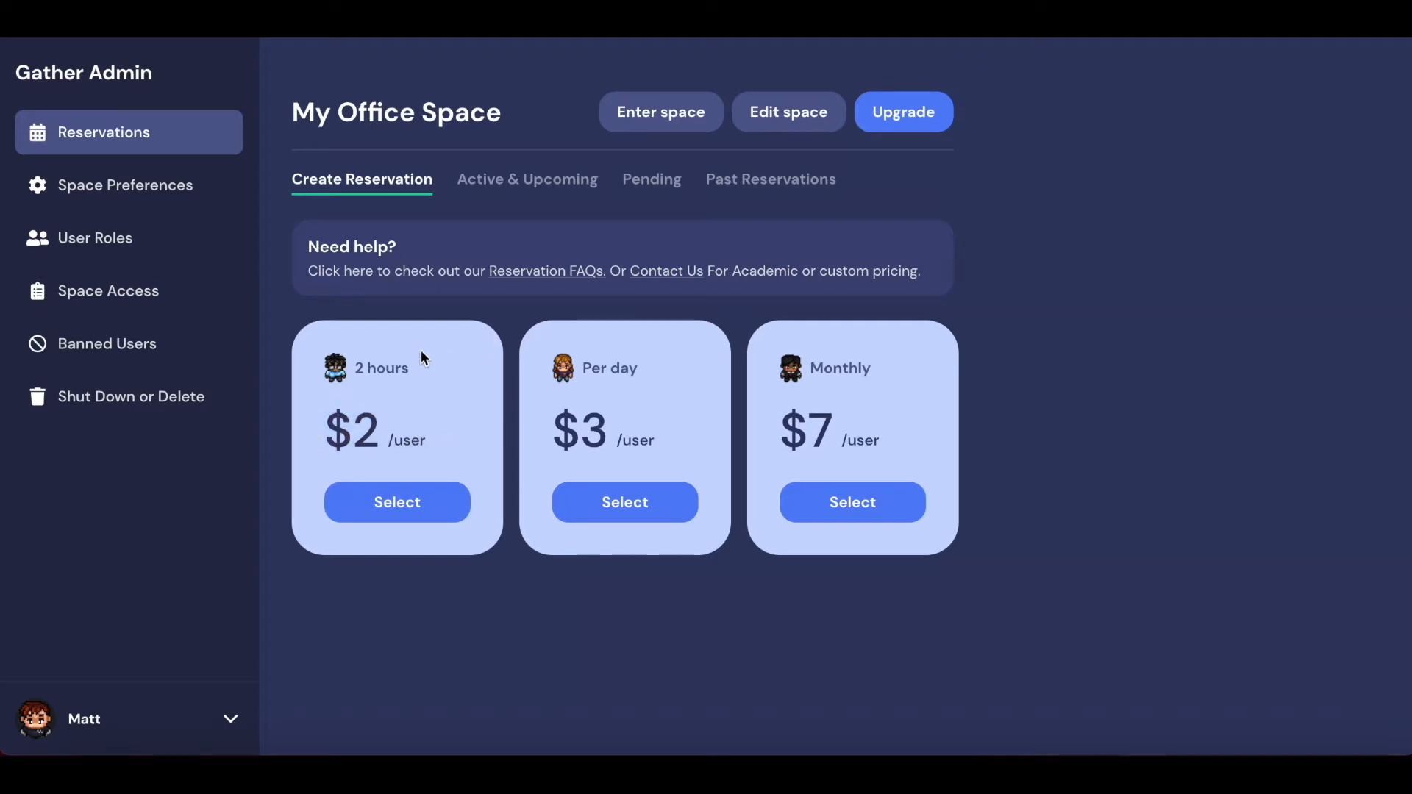
mouse_move(503, 412)
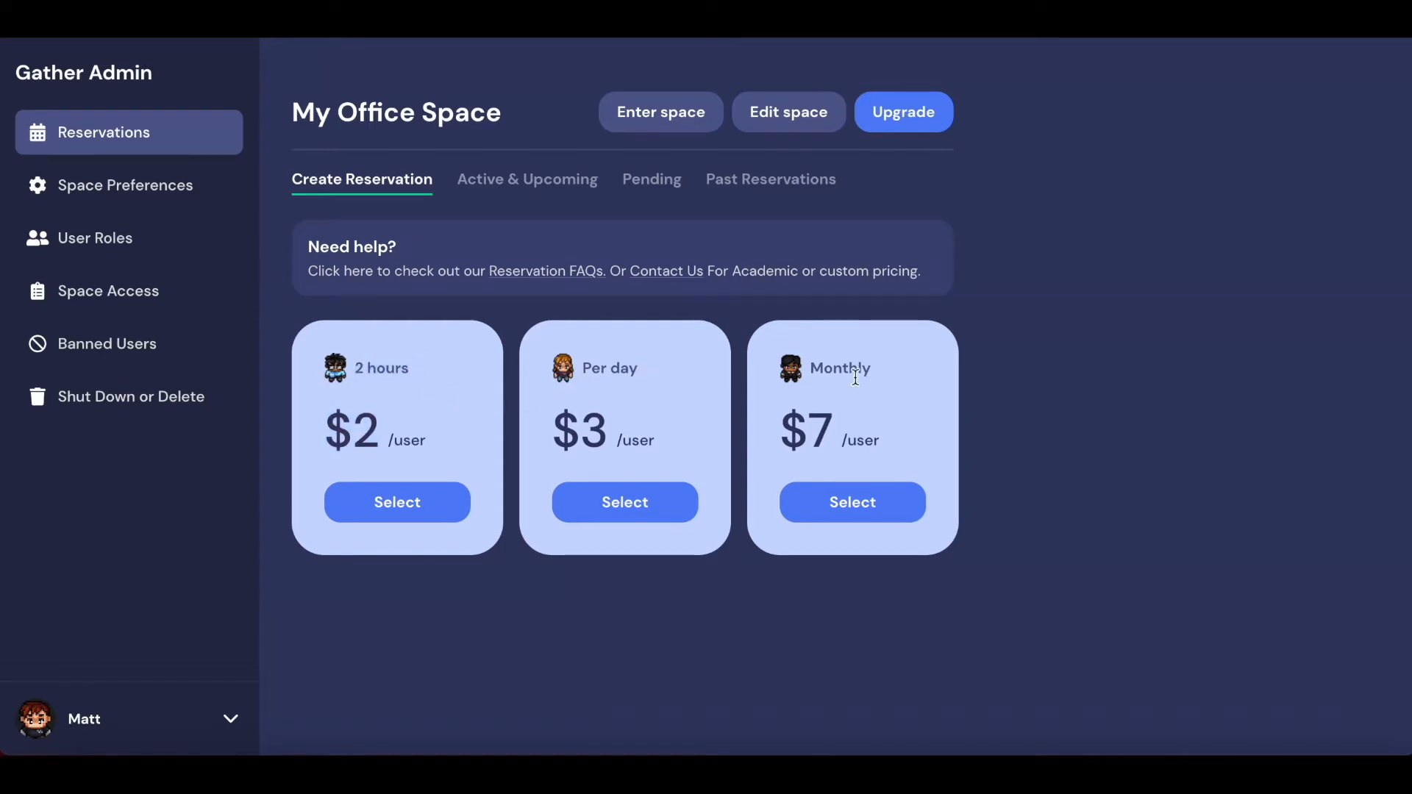
mouse_move(923, 378)
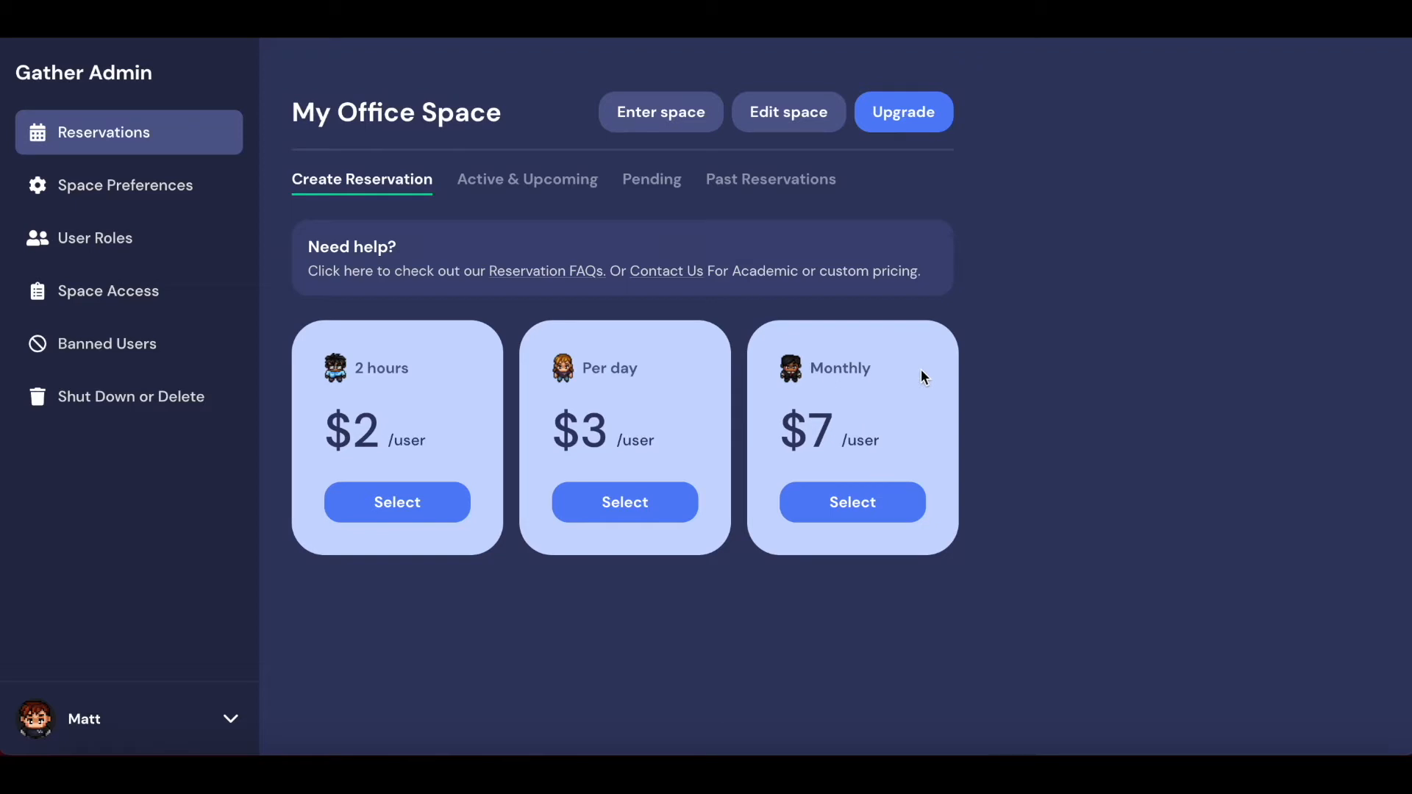
mouse_move(534, 412)
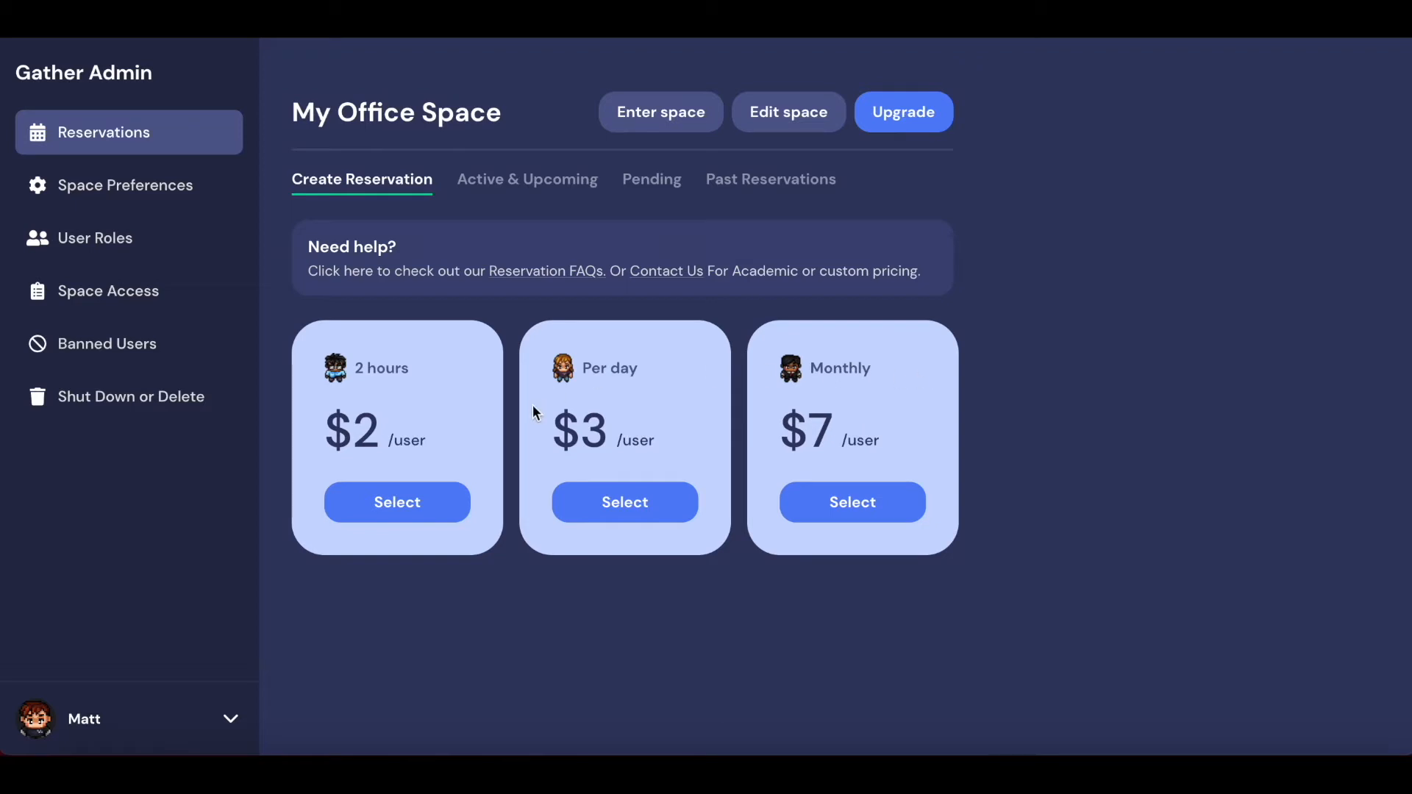
Step: Start a two-hour reservation with space capacity set to 100 users
left_click(396, 501)
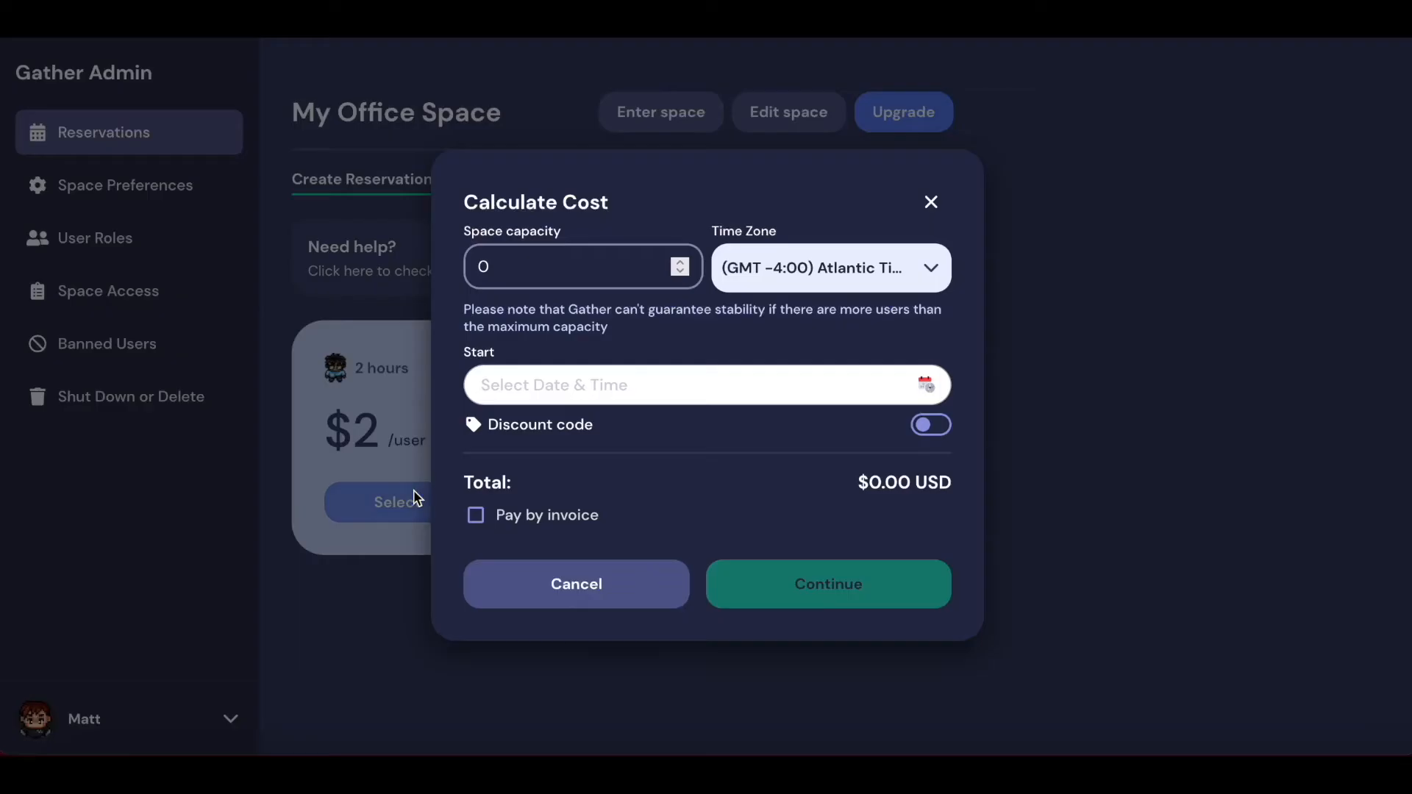
left_click(576, 266)
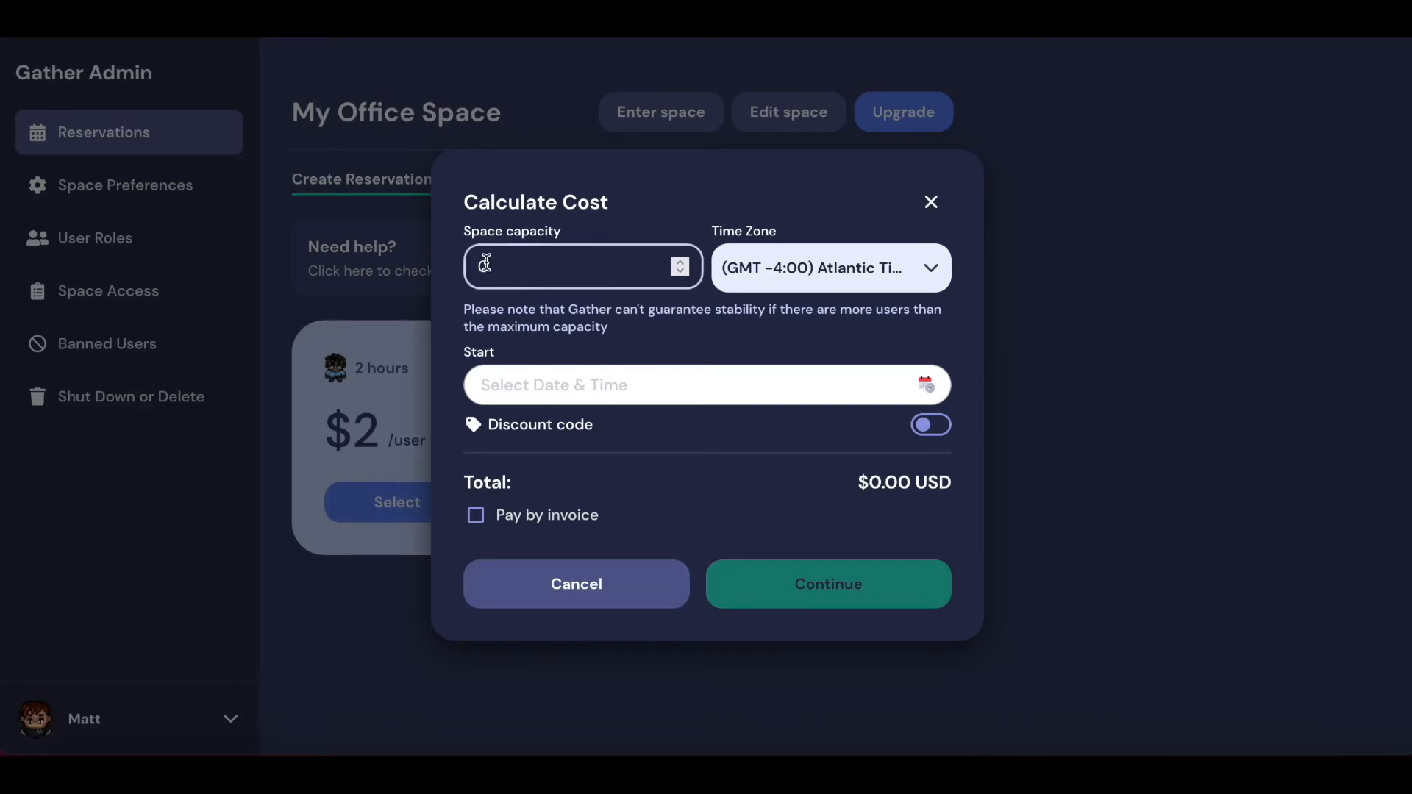
type("0")
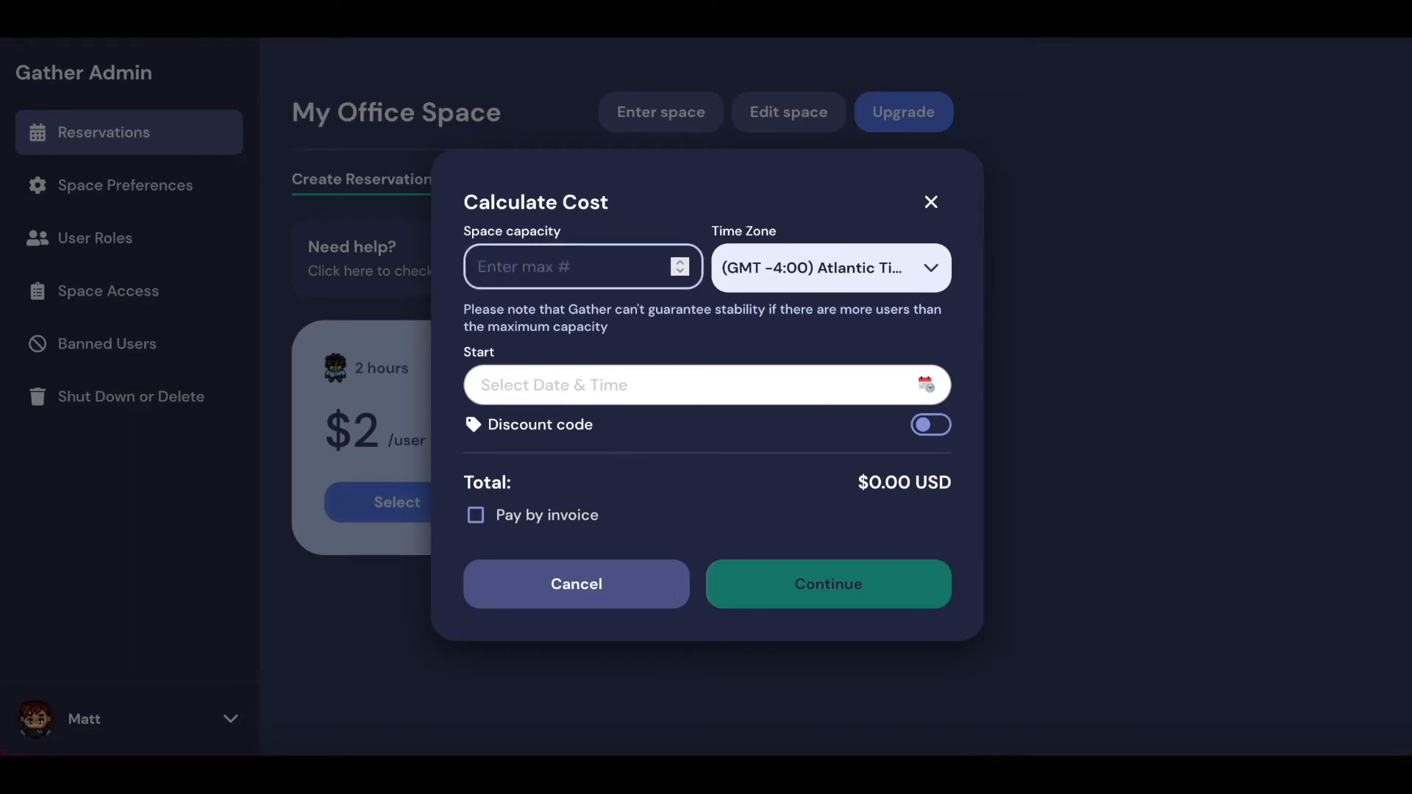
type("100")
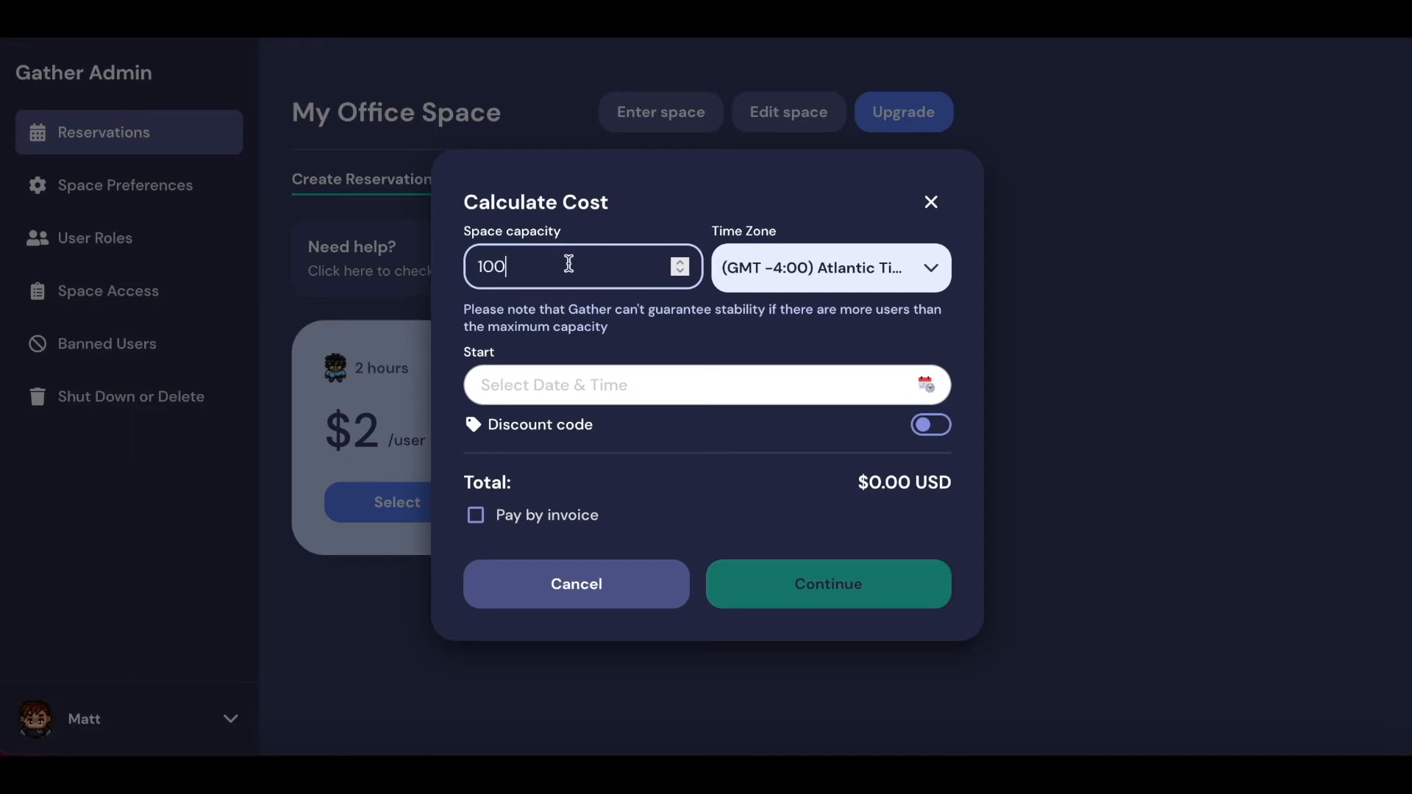
mouse_move(781, 267)
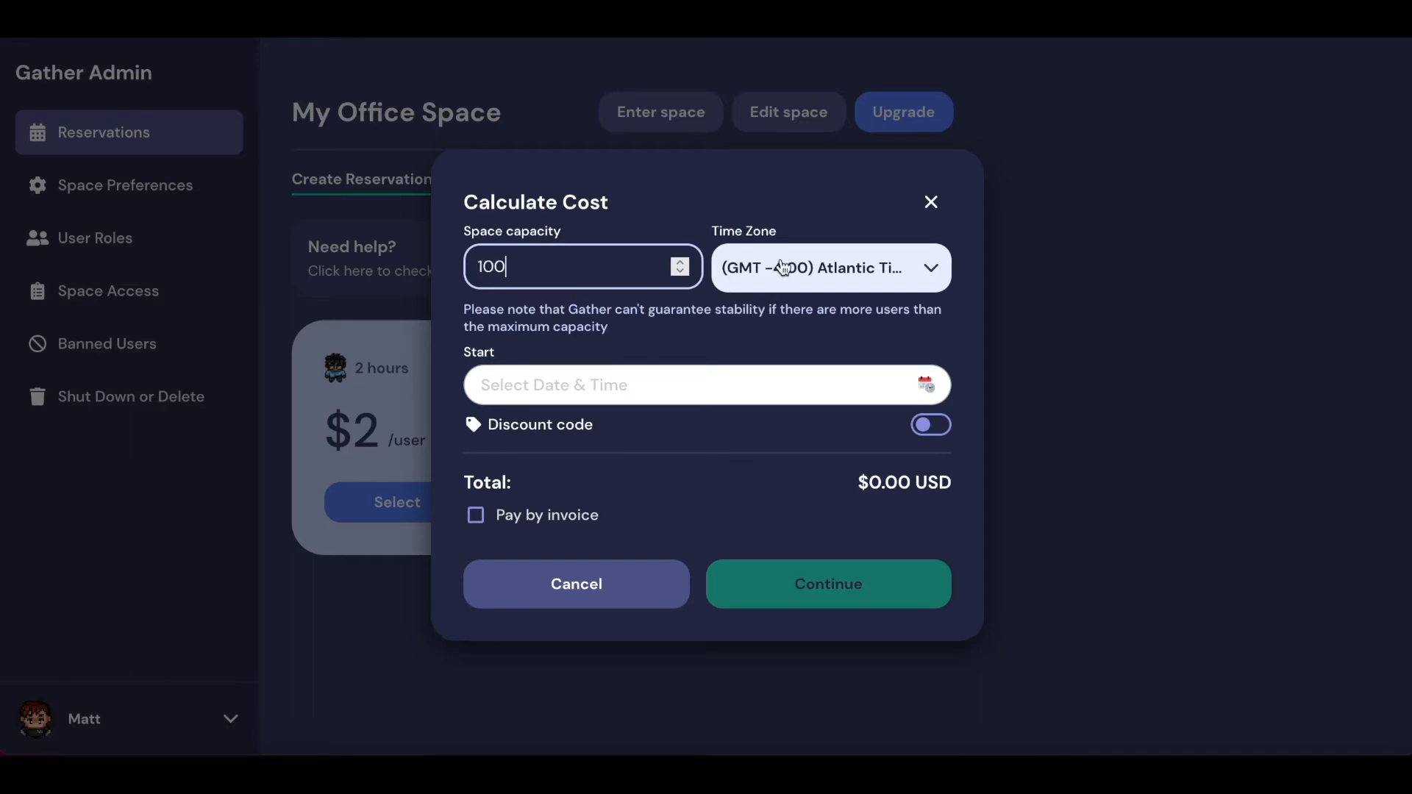
Step: Keep Atlantic Time as the reservation's time zone
left_click(828, 267)
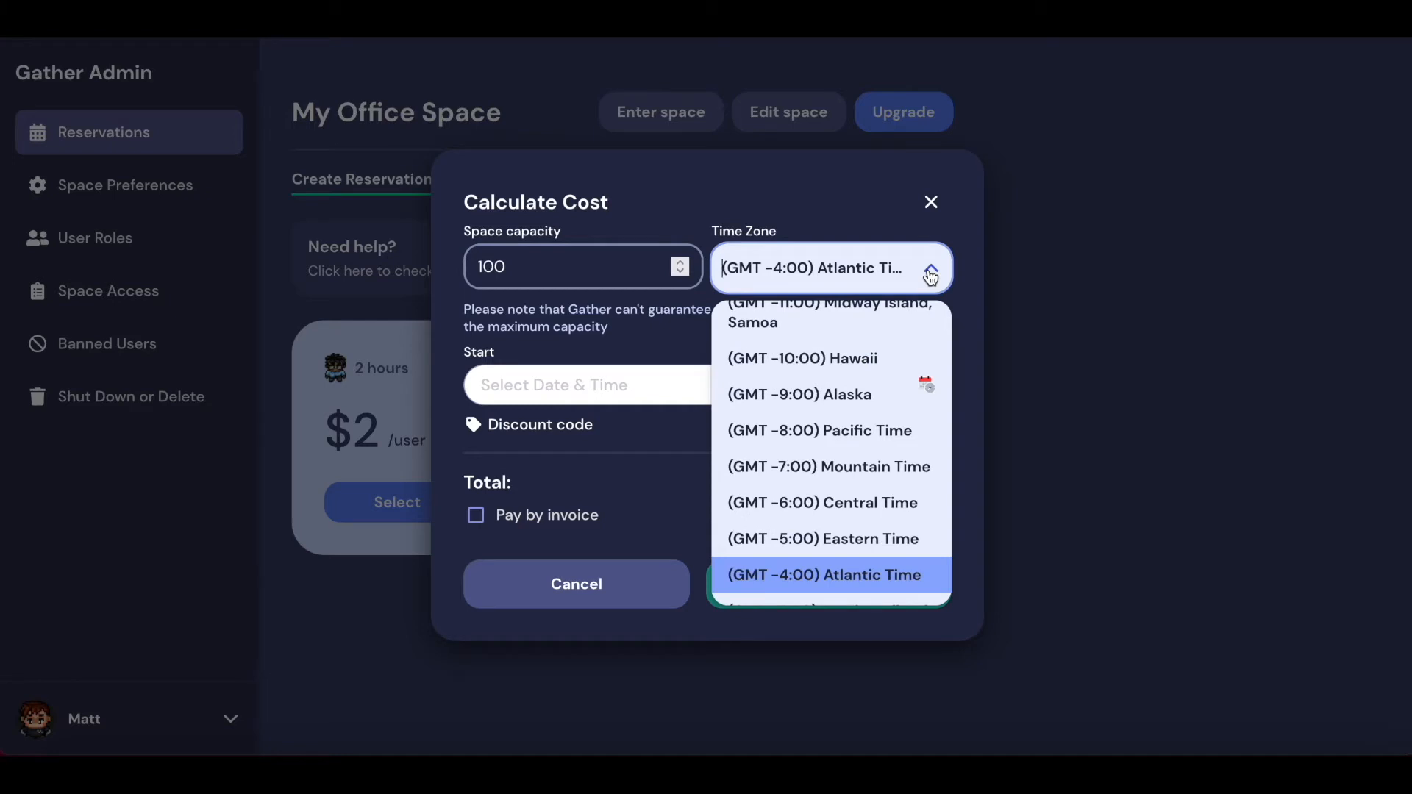
mouse_move(967, 290)
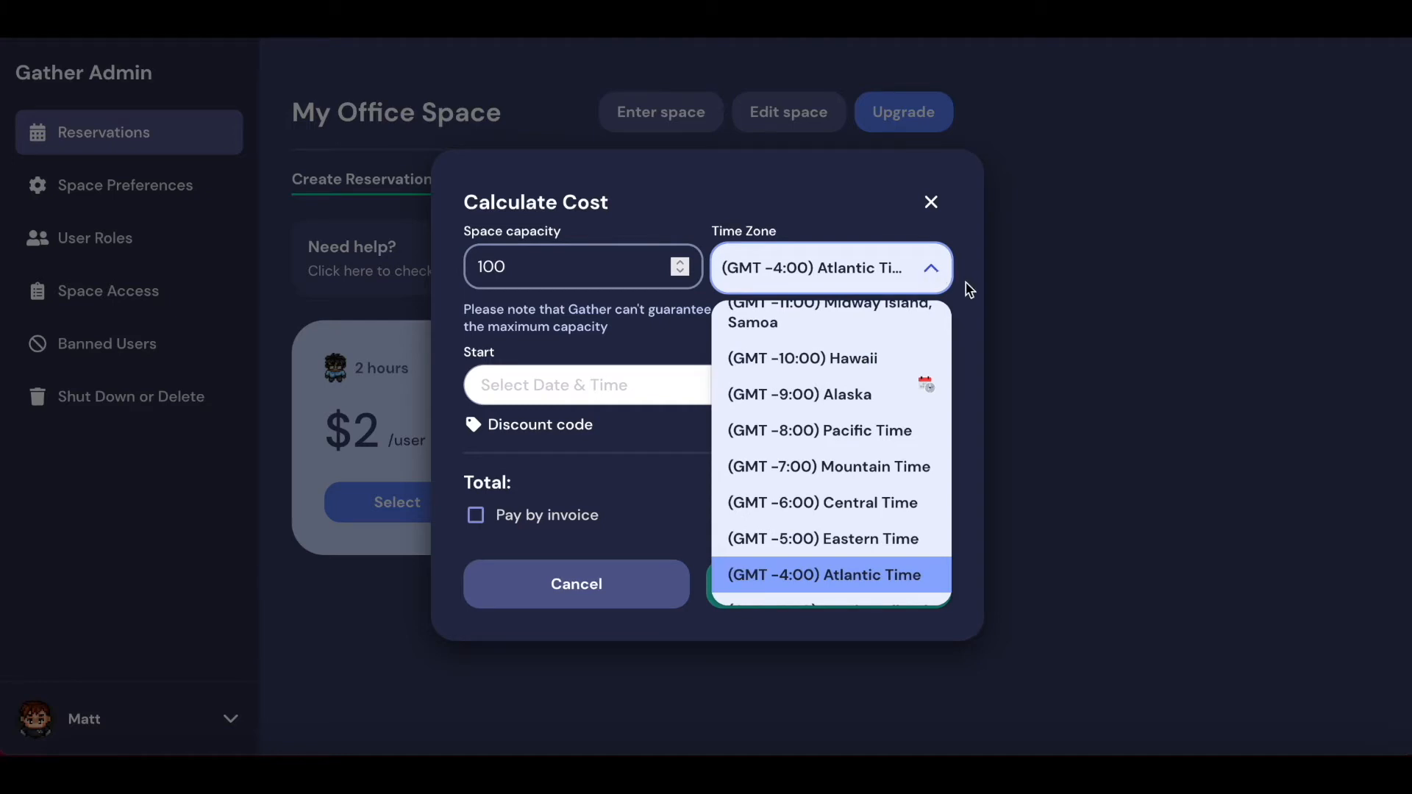
left_click(828, 267)
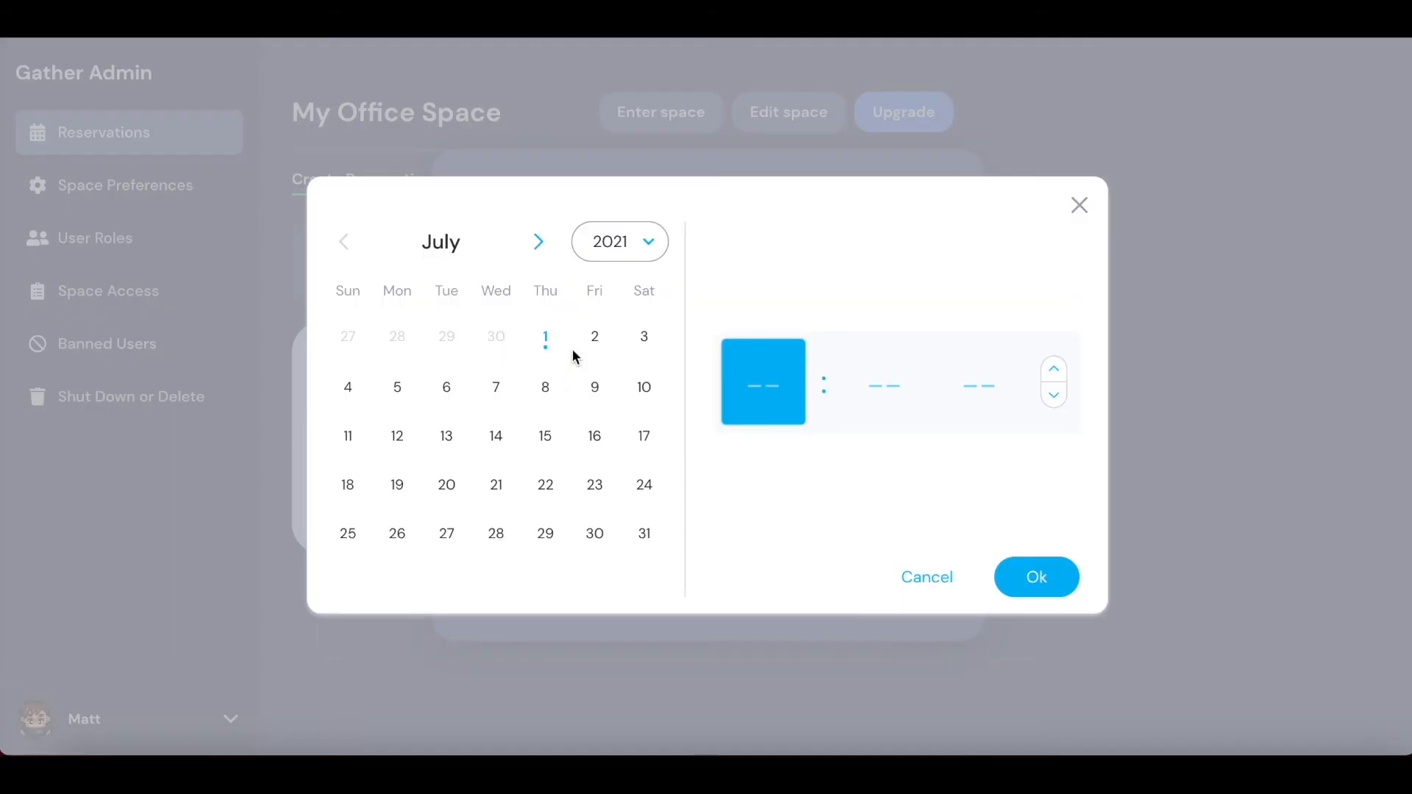
Step: Set the start to July 2, 2021 at 4:00 PM, totalling $200.00 USD
left_click(592, 347)
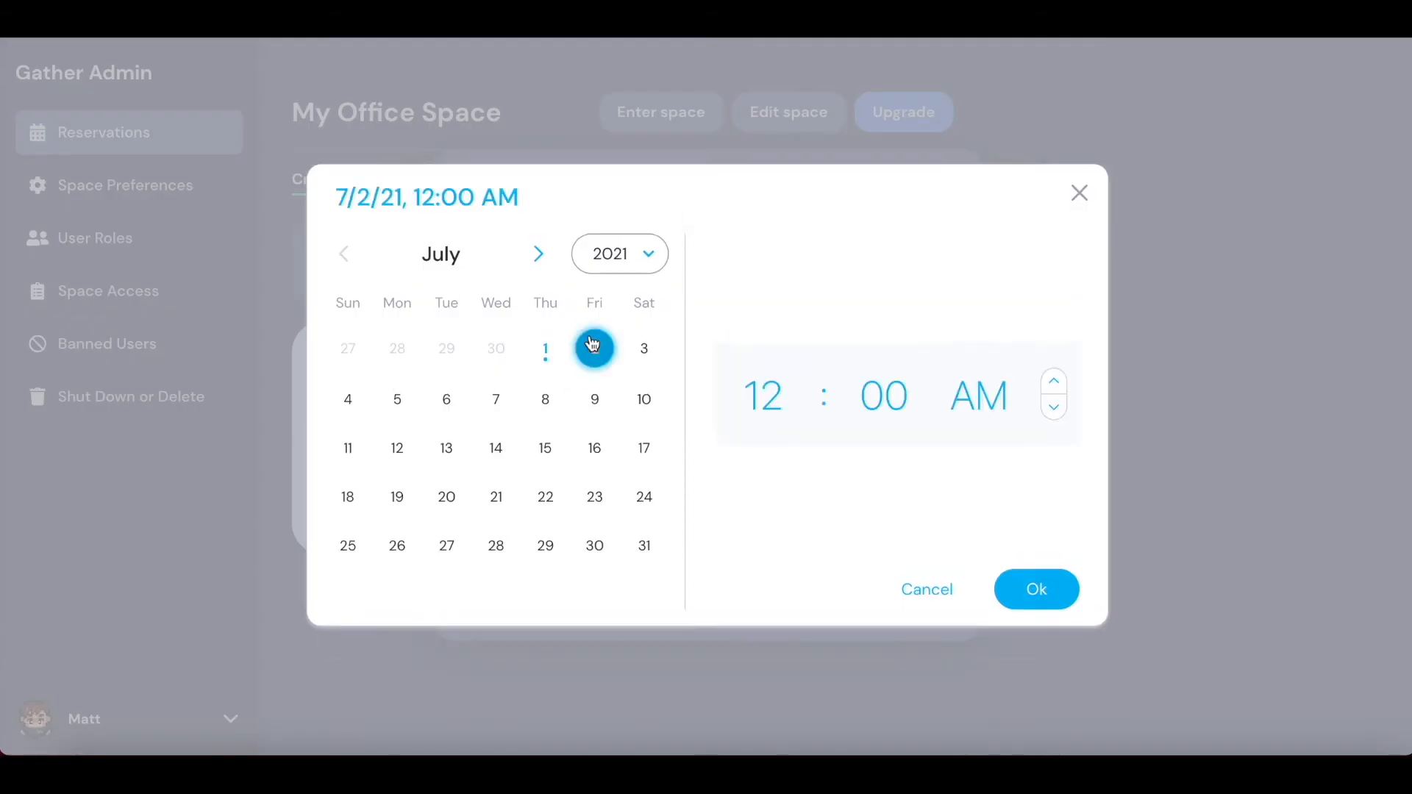
left_click(594, 348)
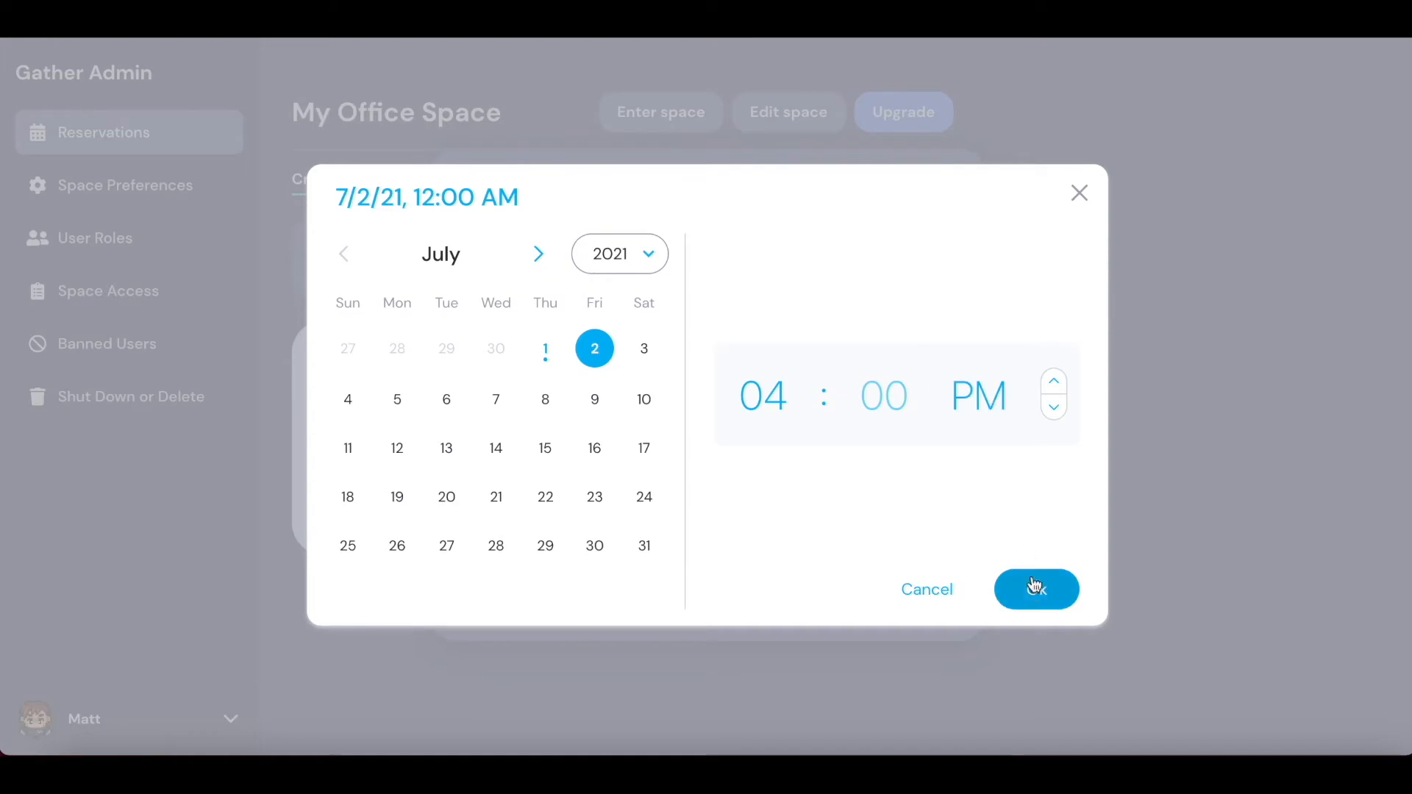
left_click(1036, 589)
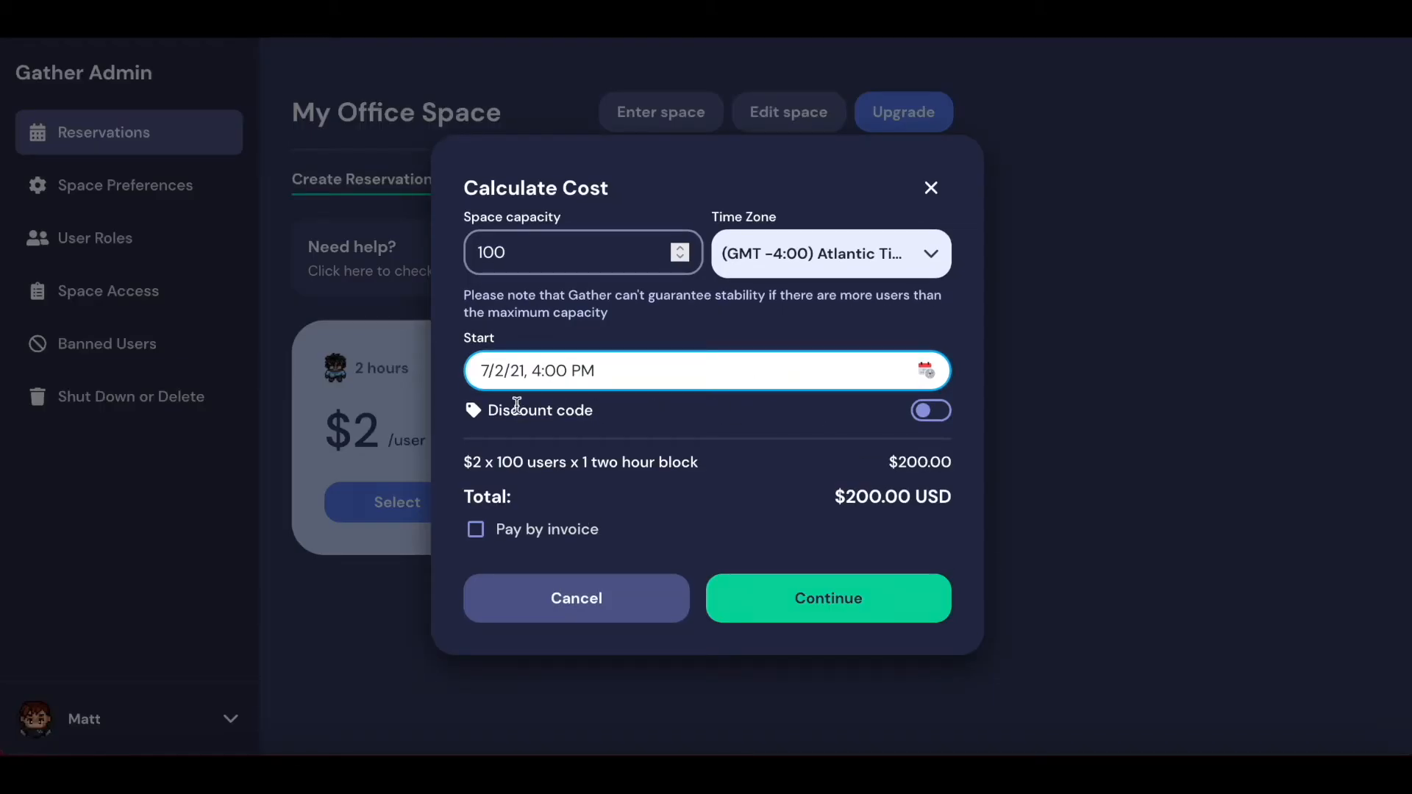
left_click(930, 411)
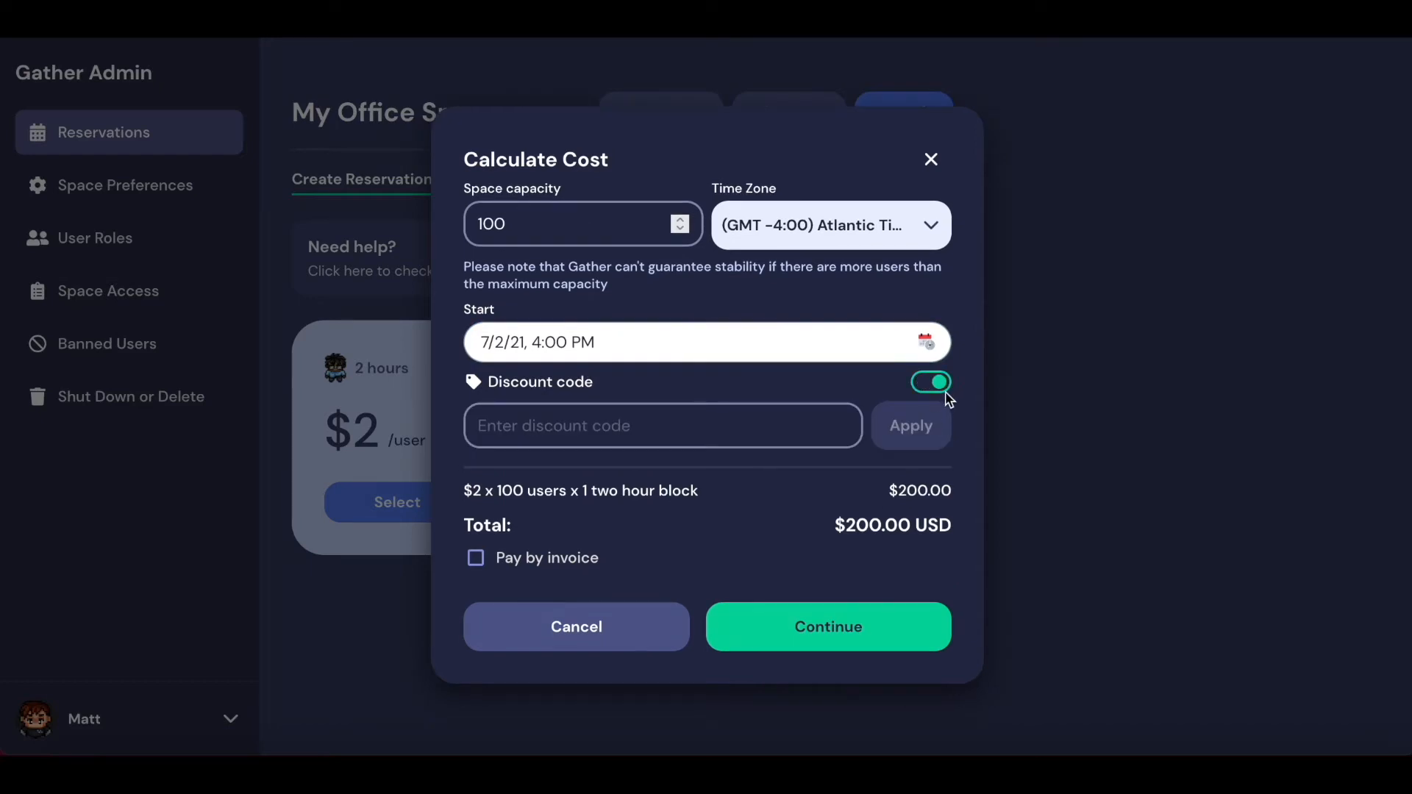
left_click(929, 383)
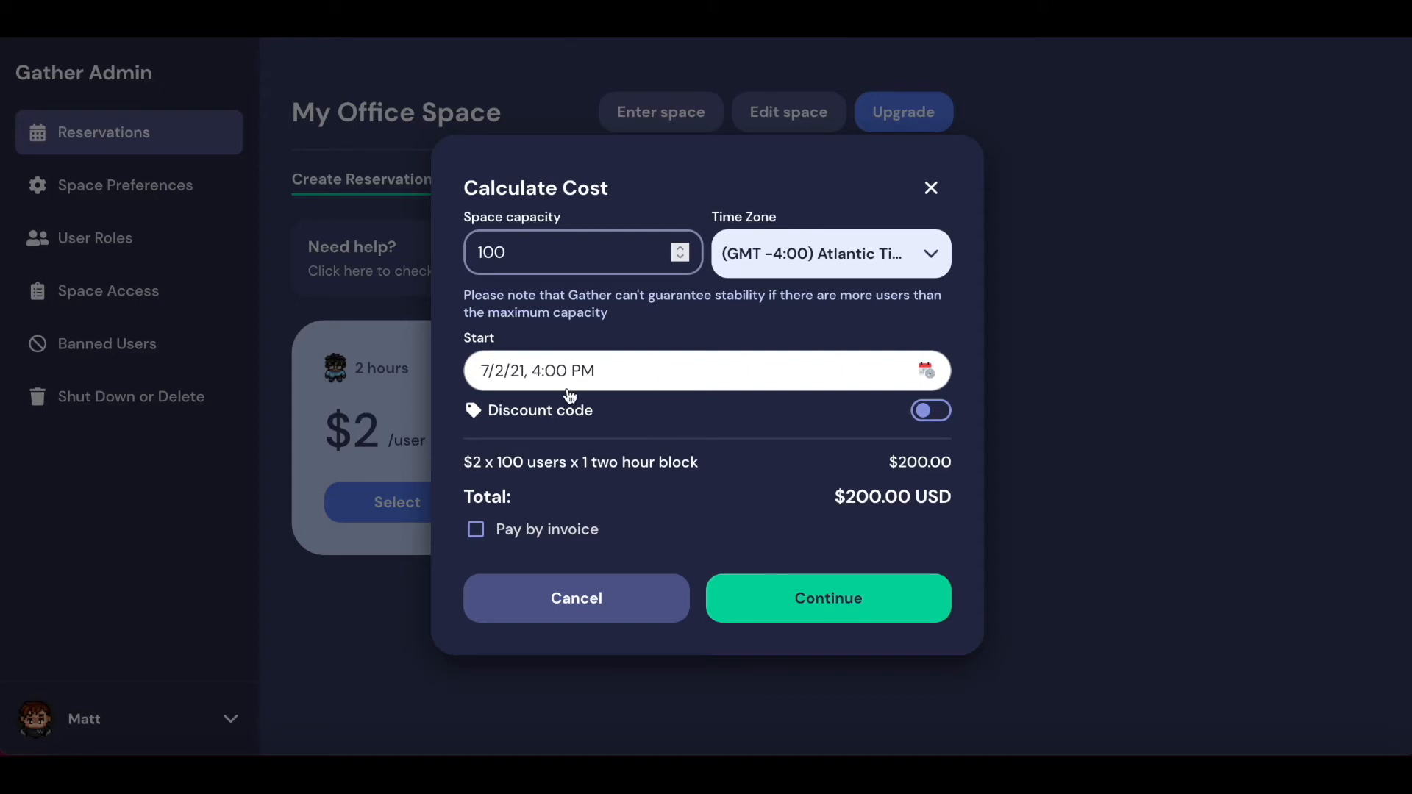
mouse_move(712, 503)
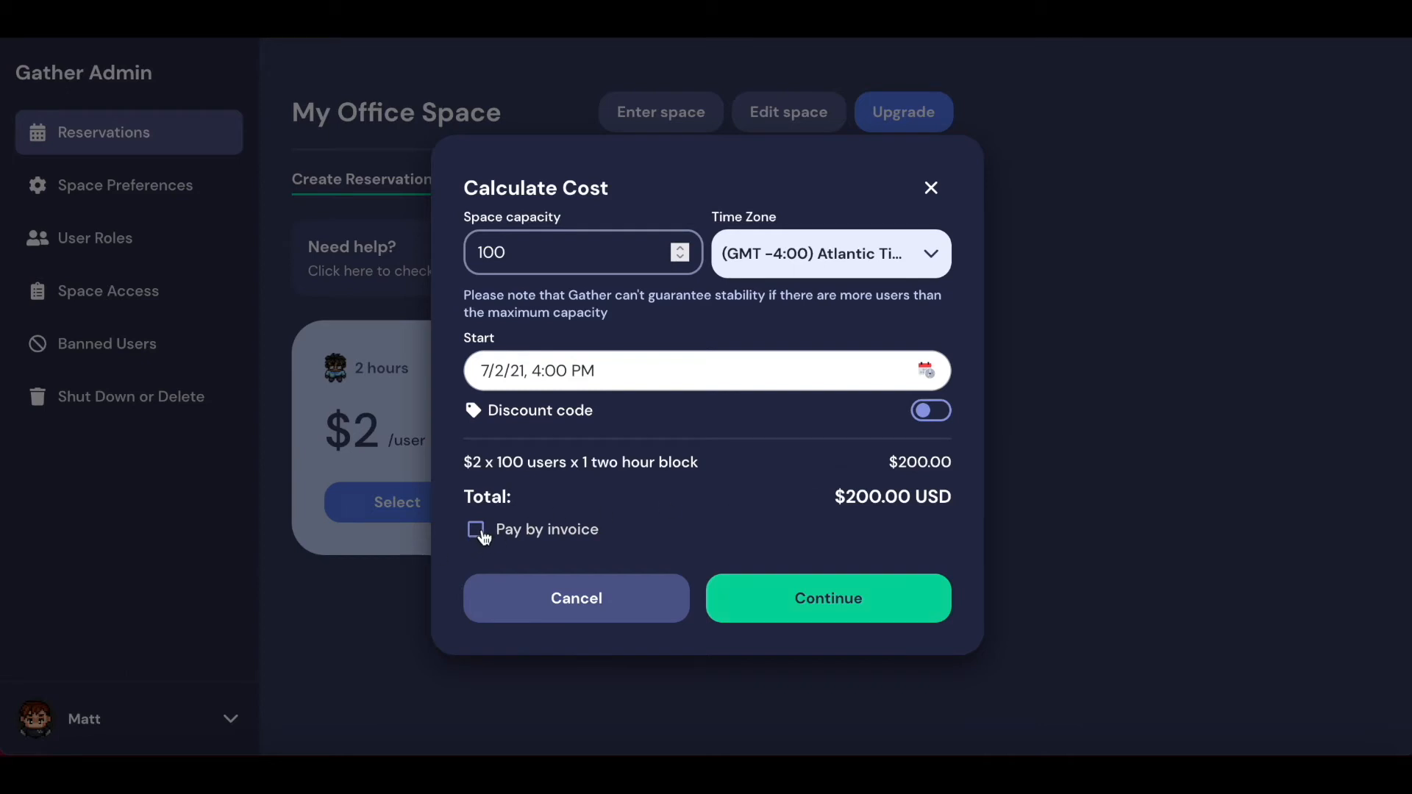
left_click(475, 530)
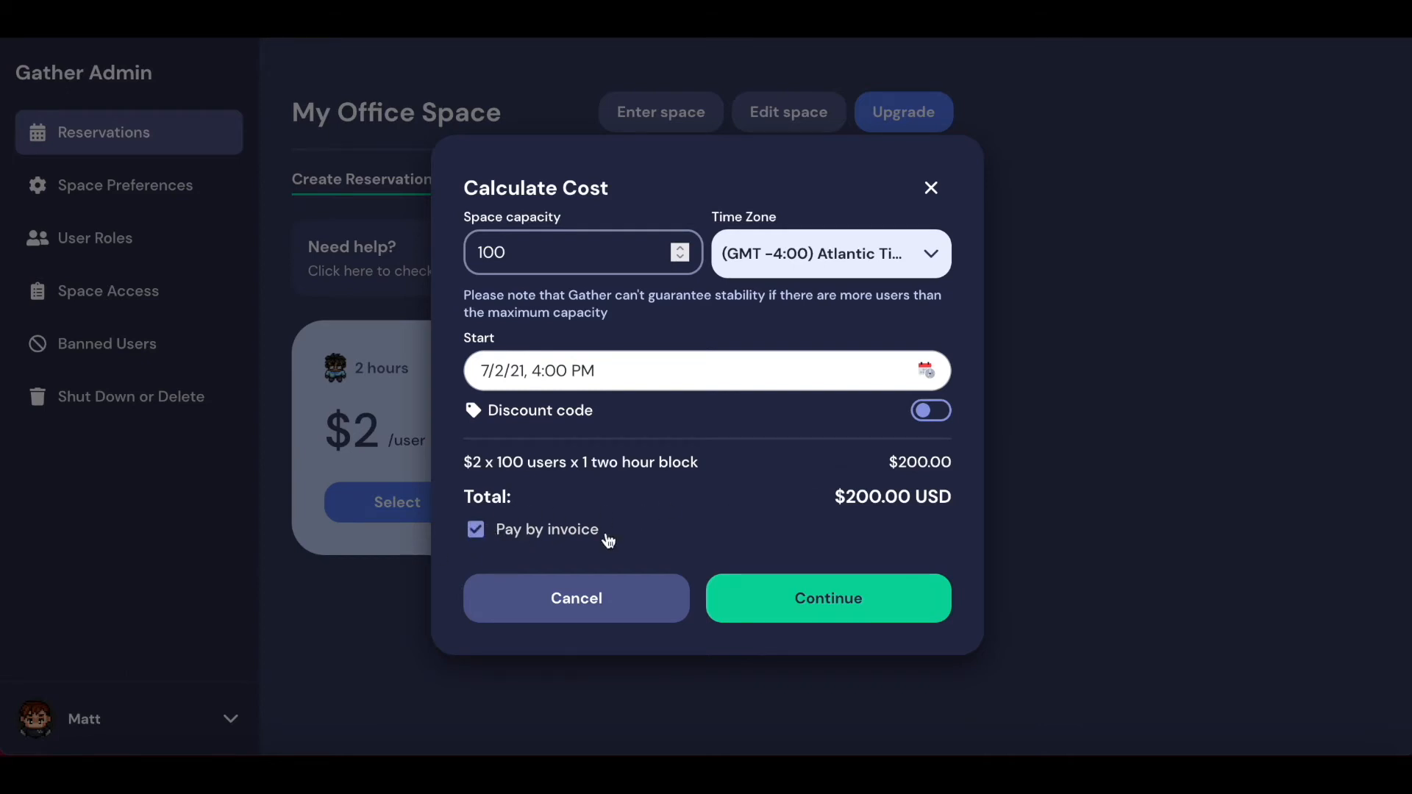
left_click(475, 529)
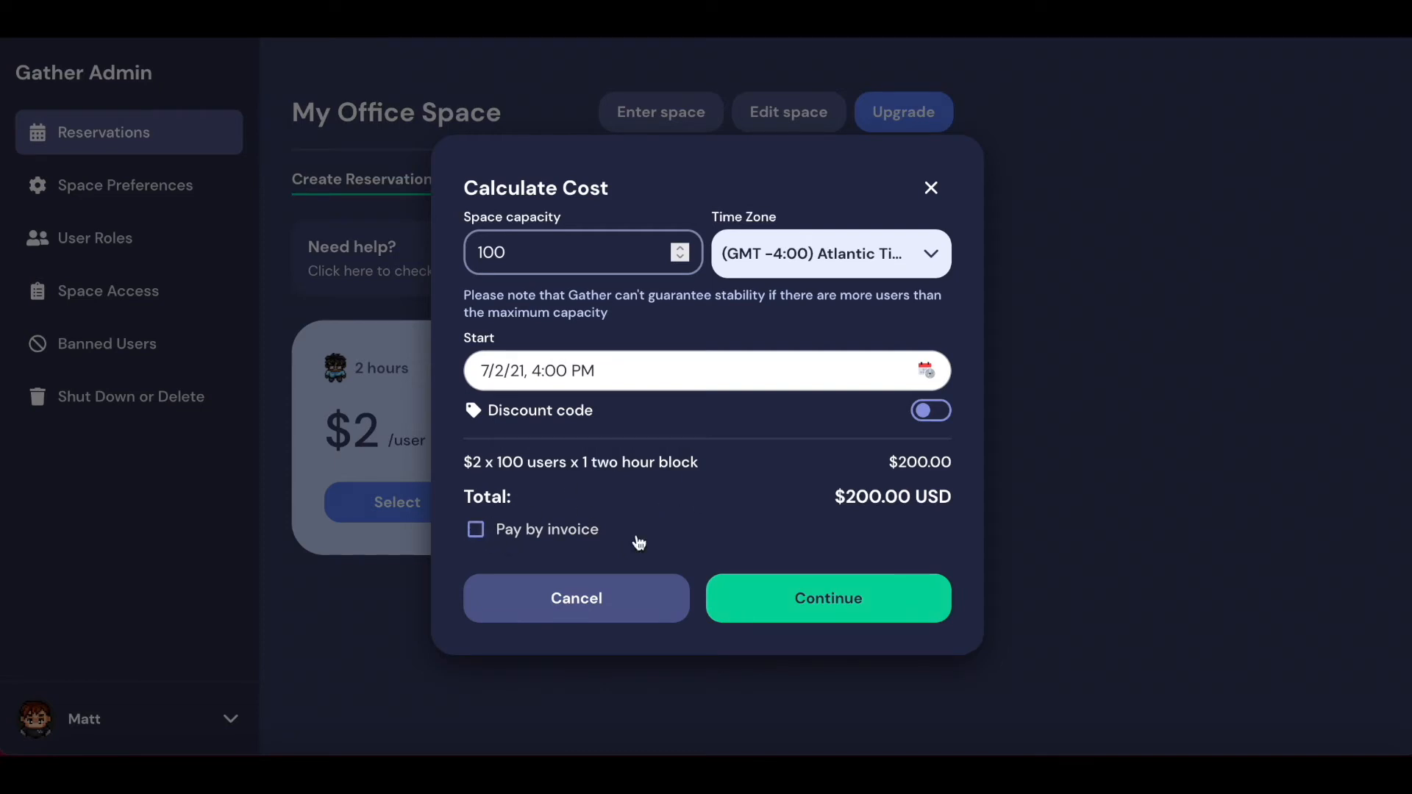
left_click(827, 598)
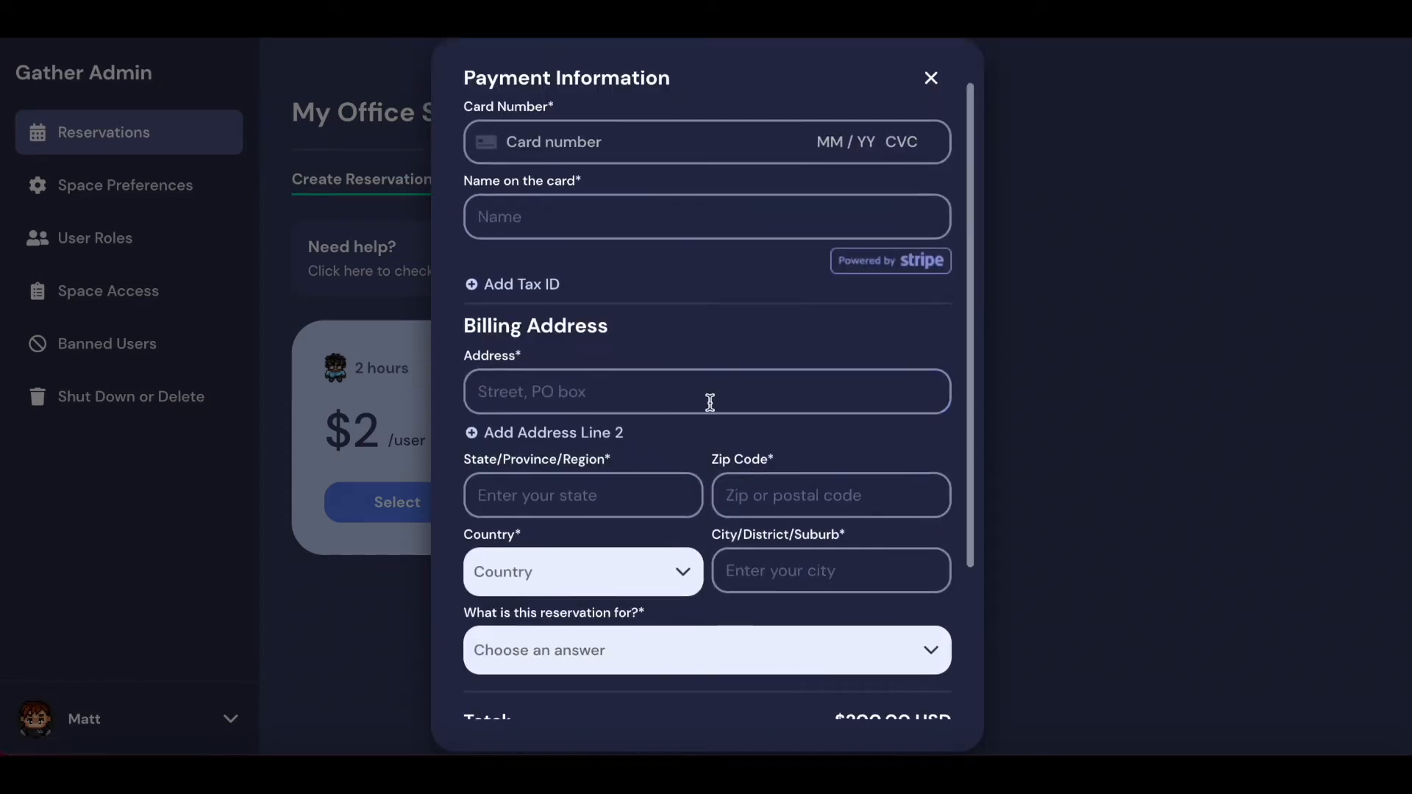
scroll("down", 3)
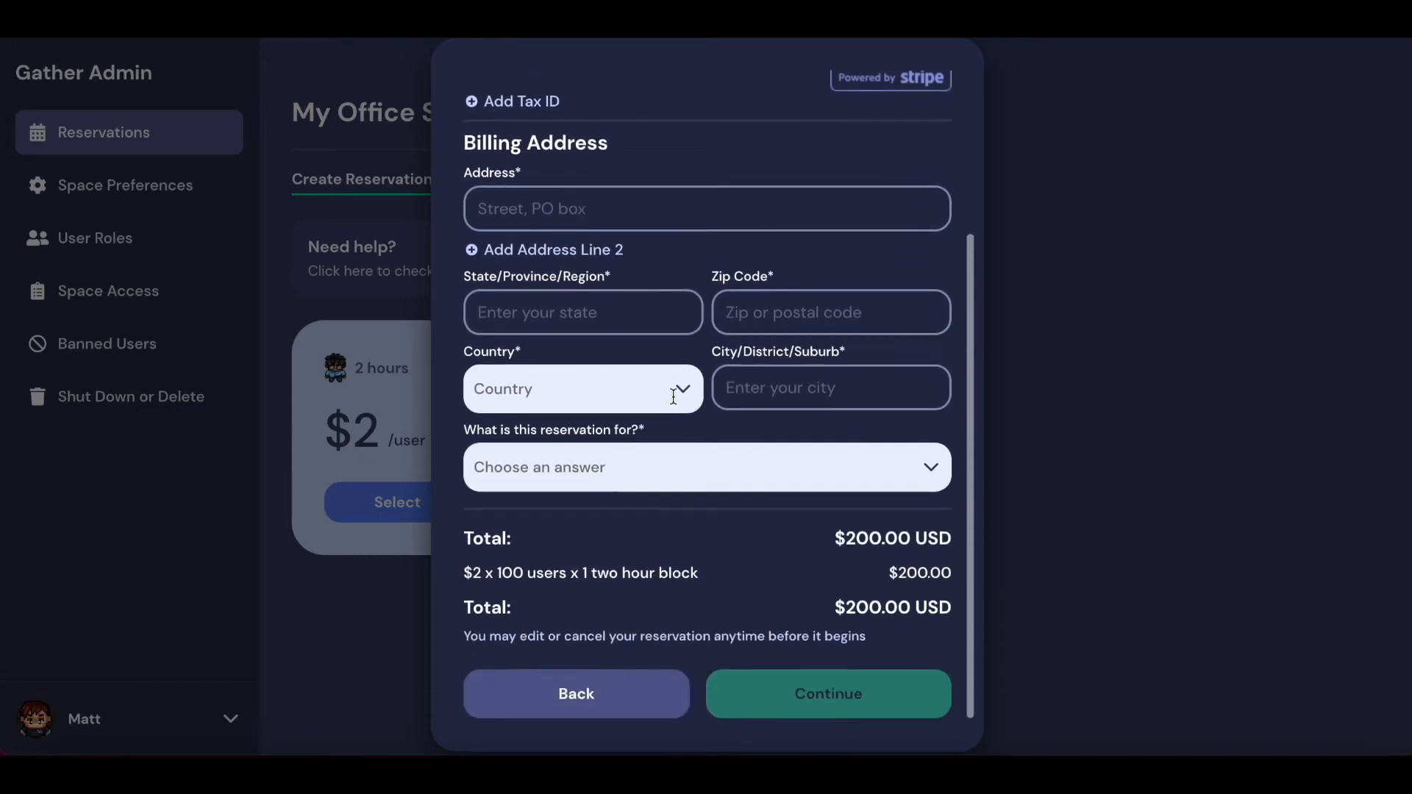
mouse_move(708, 453)
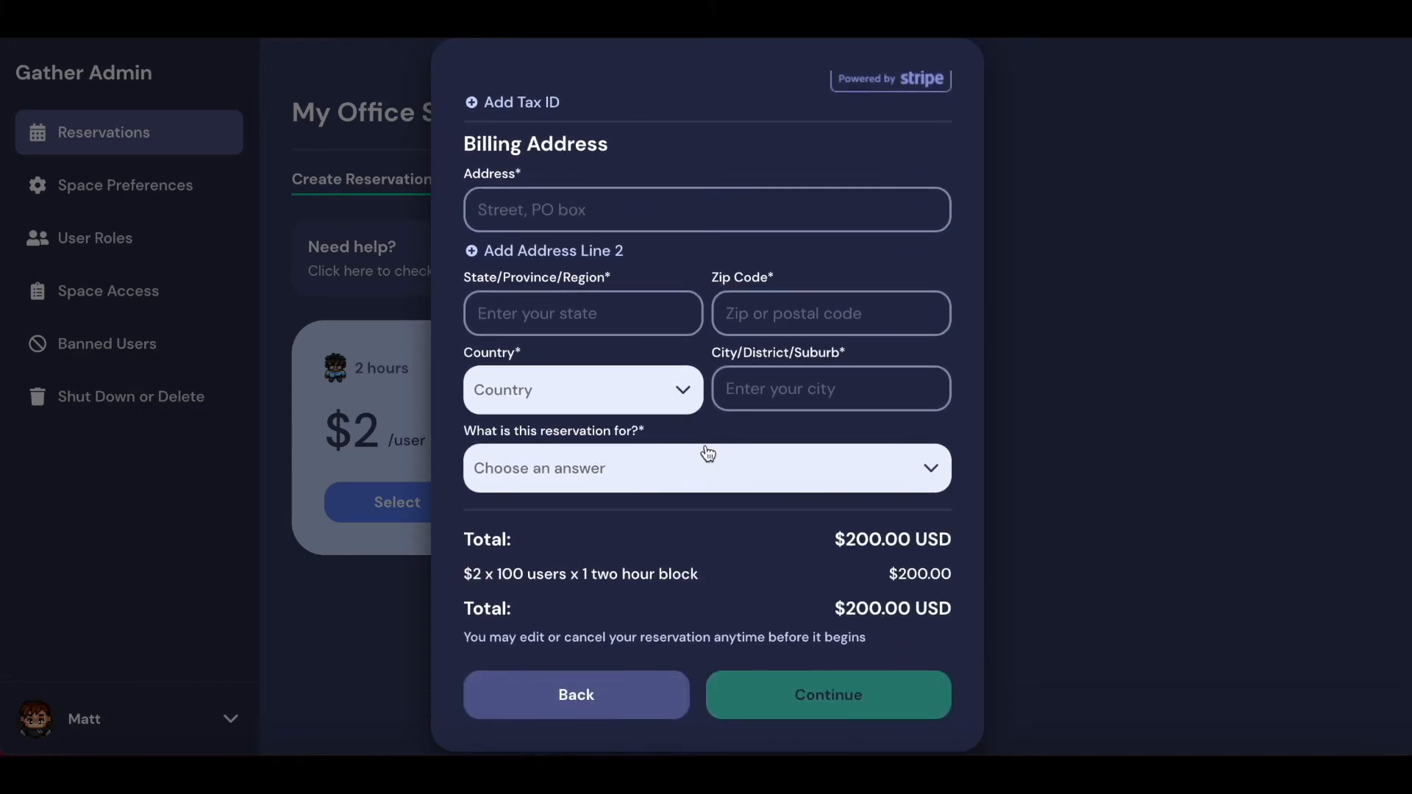
left_click(706, 468)
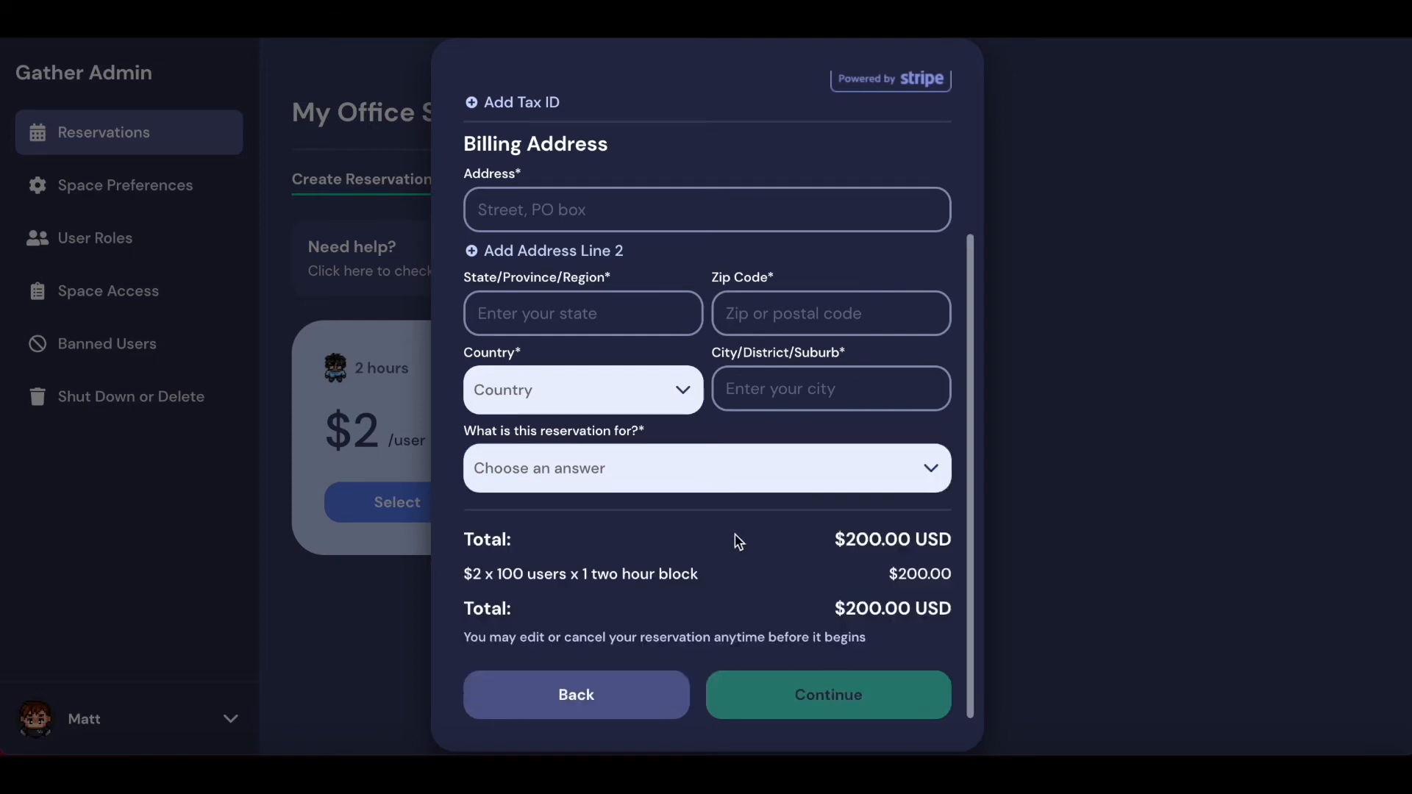
mouse_move(826, 694)
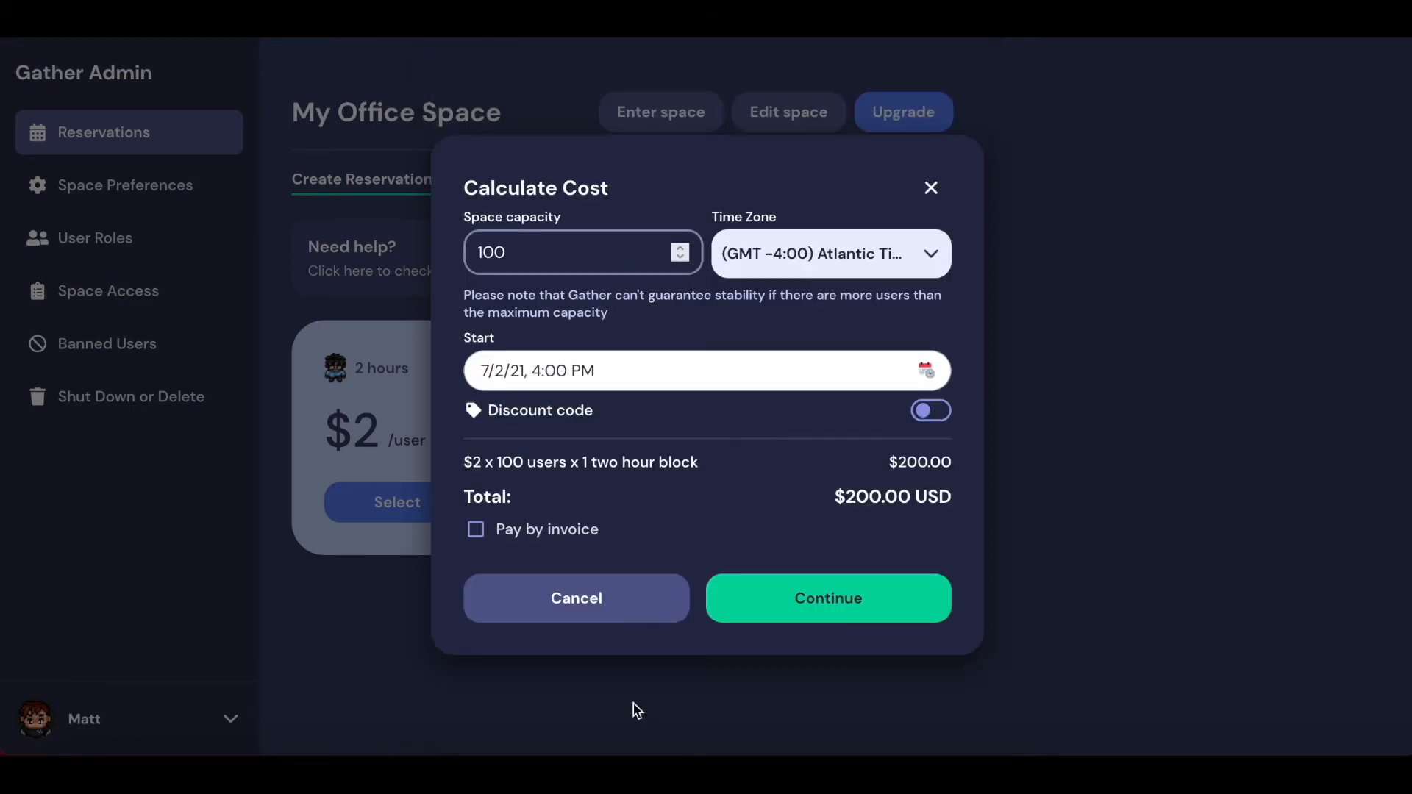
Step: Choose Pay by invoice, review the invoice form, then leave without submitting
left_click(475, 530)
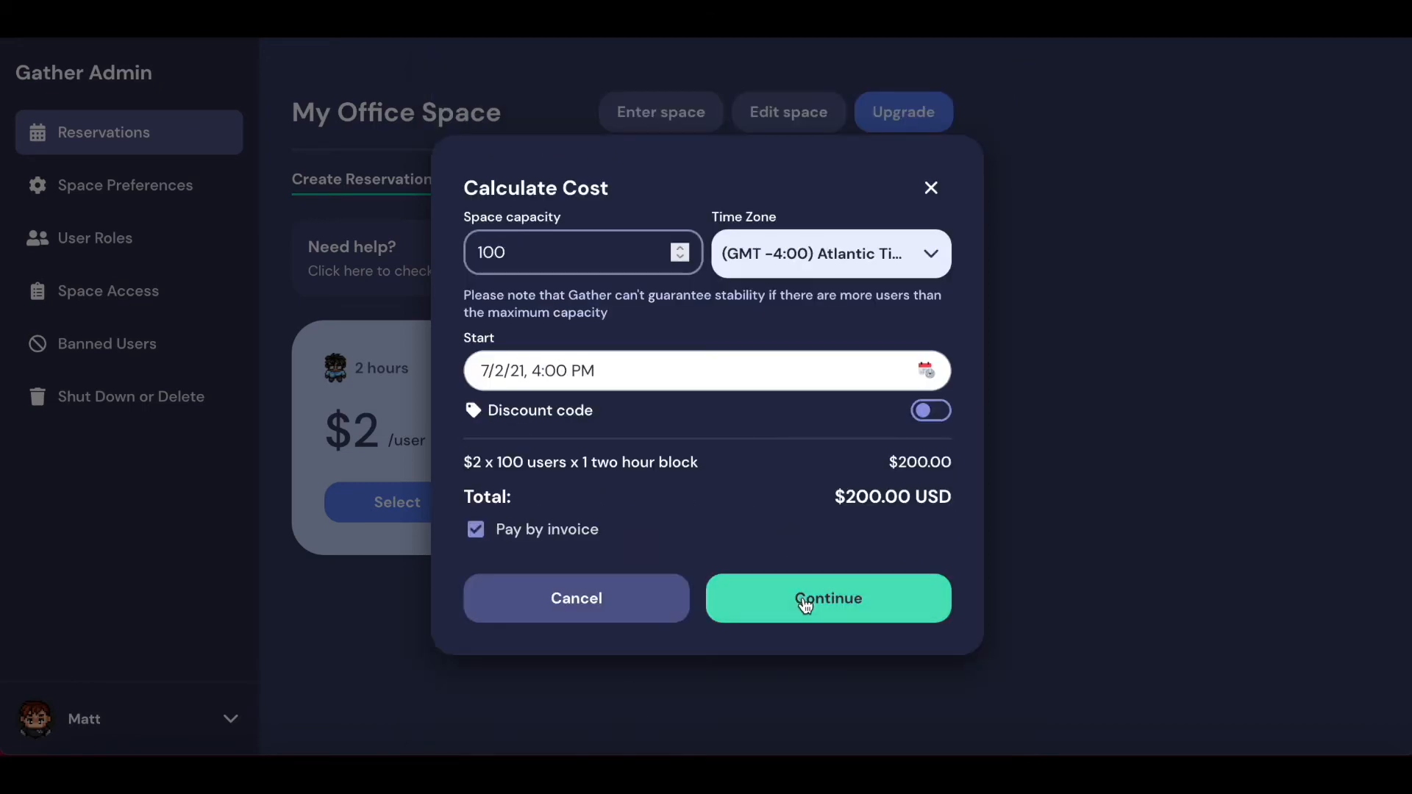
left_click(826, 599)
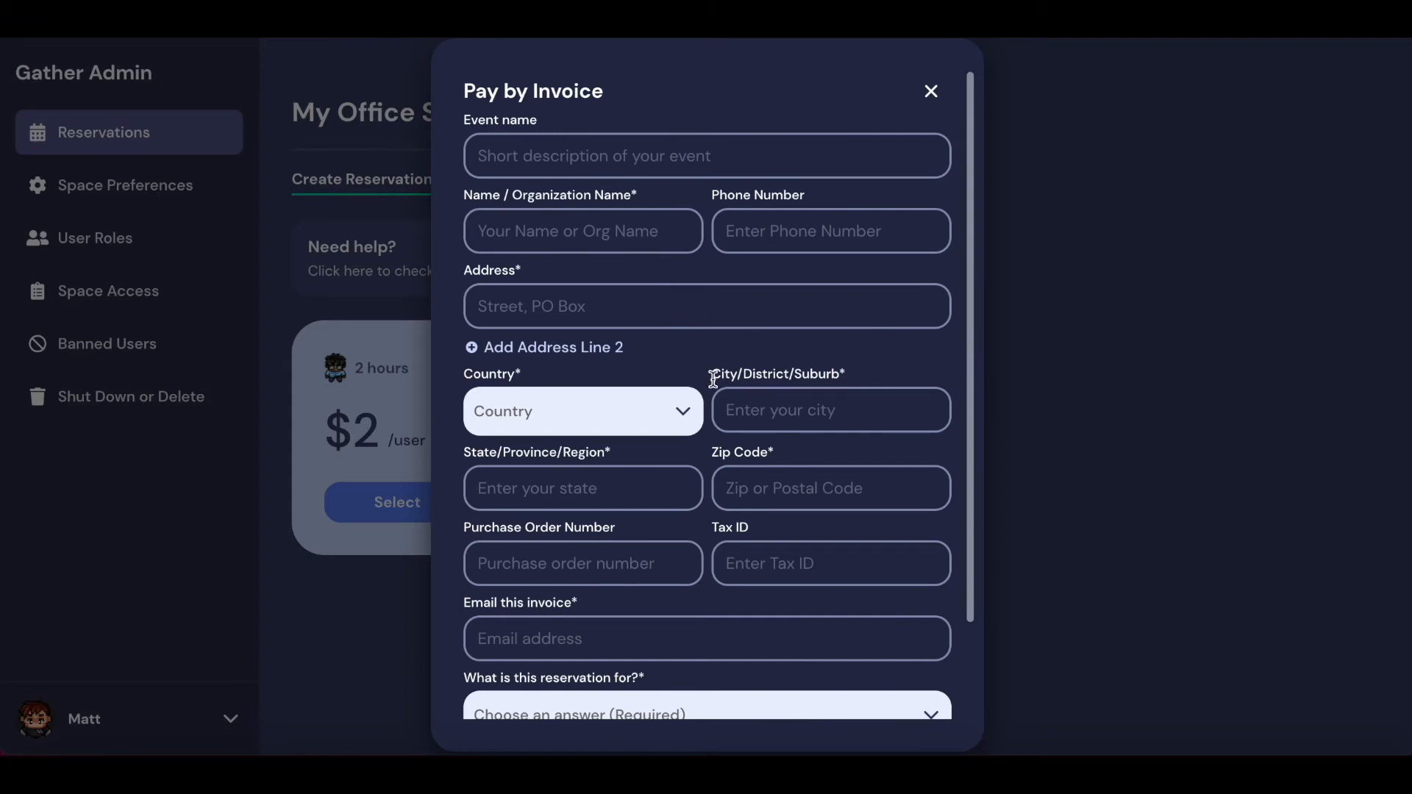
scroll("down", 3)
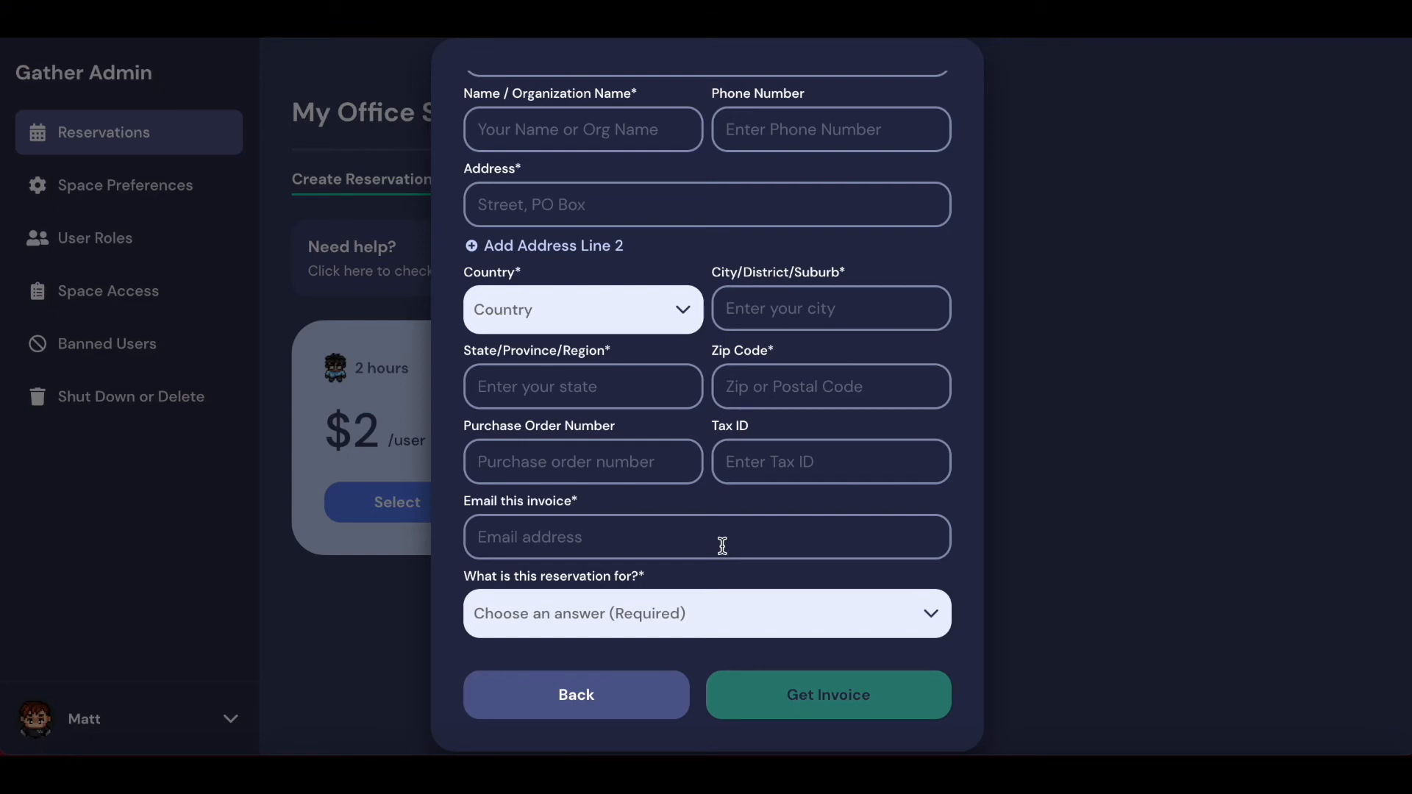
left_click(576, 694)
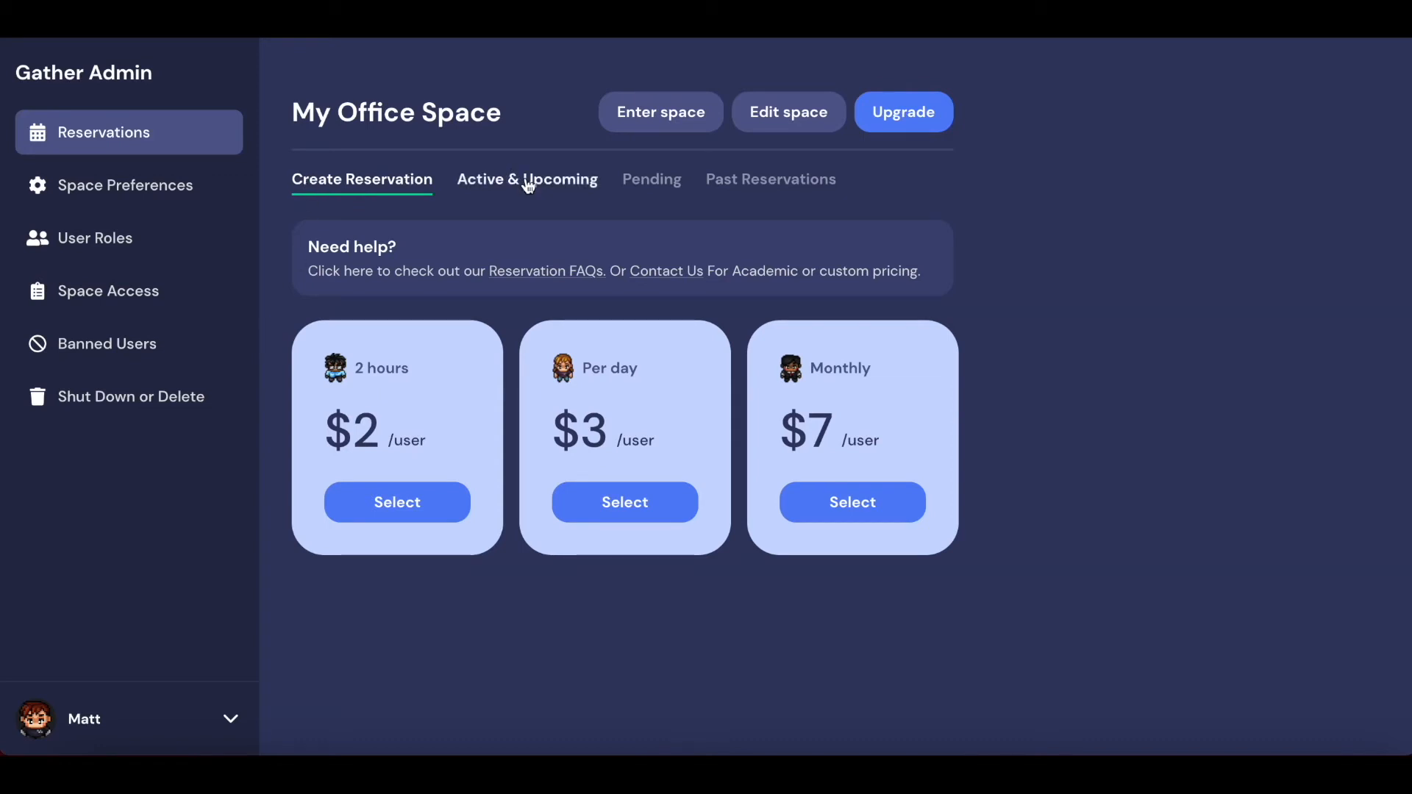
Step: Show Active & Upcoming with the Jul 2 4:00–6:00 booking for 100 users
left_click(527, 179)
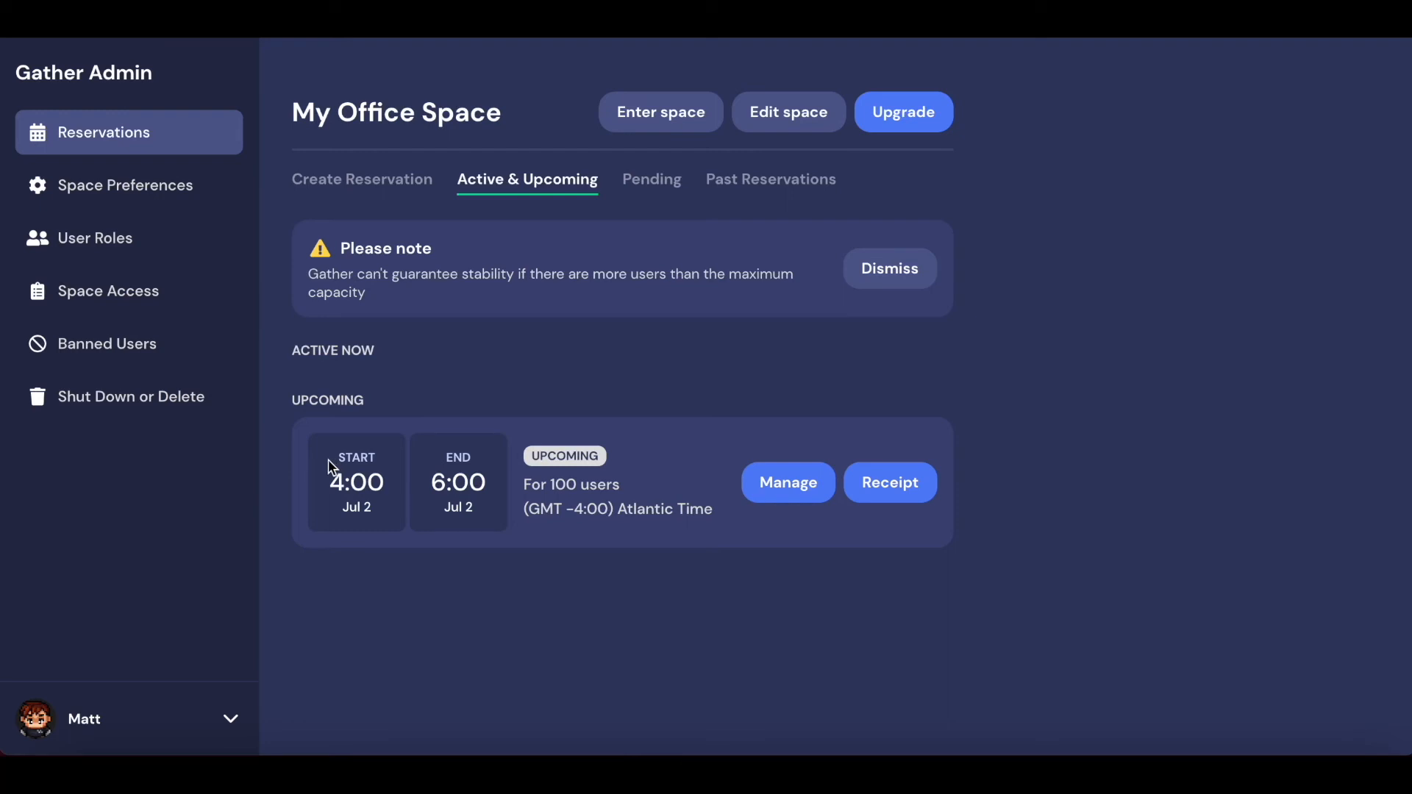
double_click(355, 482)
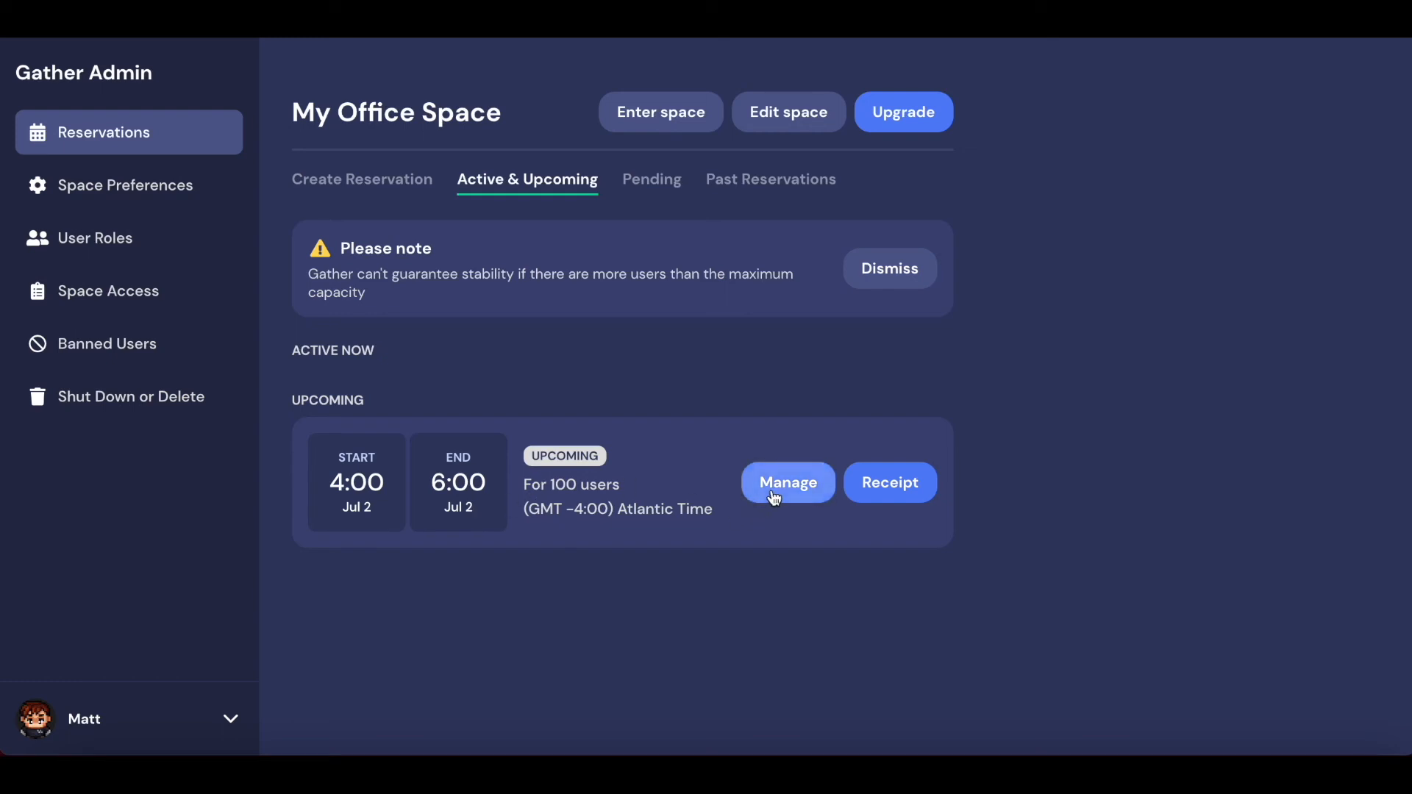
mouse_move(803, 498)
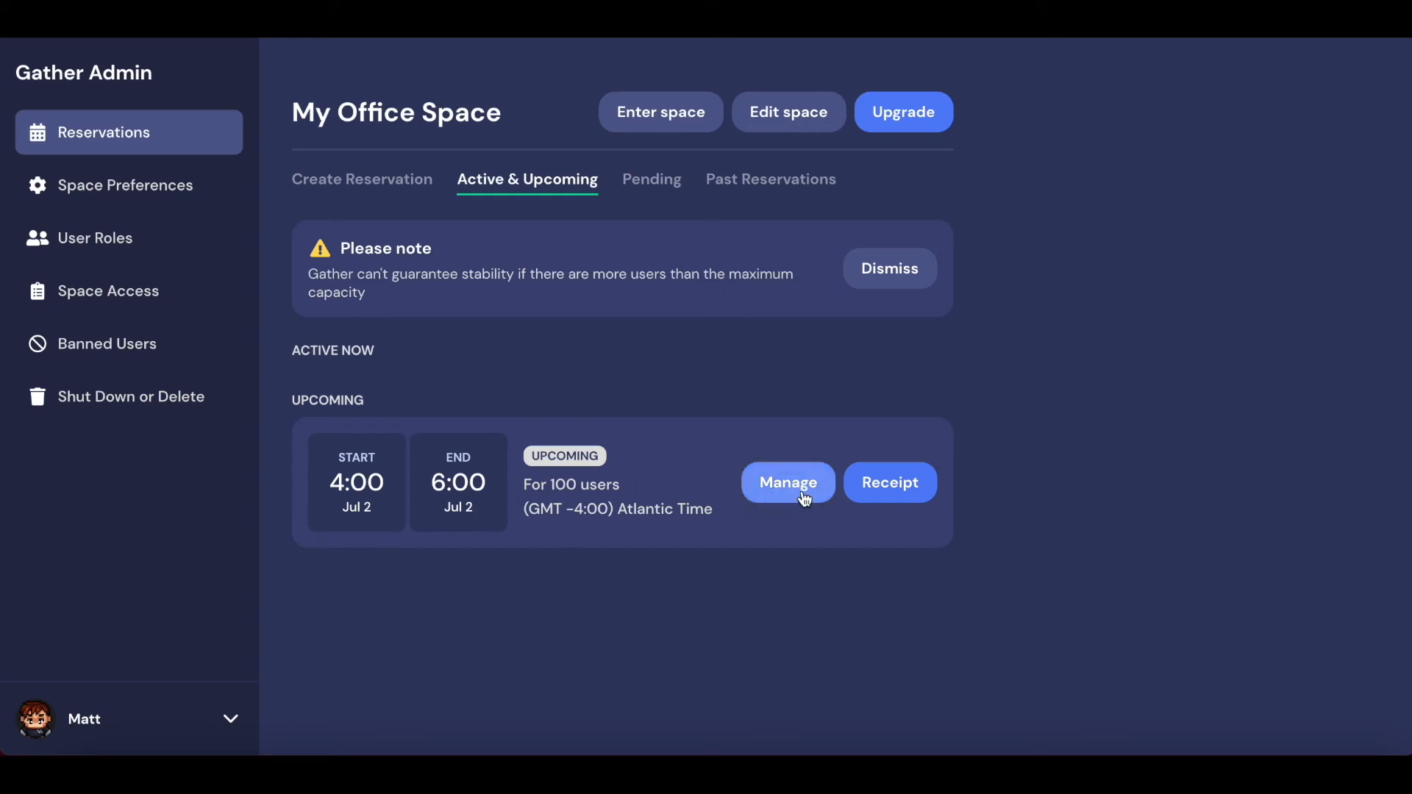
Step: Manage the Jul 2 reservation, raise capacity to 150, acknowledge terms and confirm
left_click(786, 482)
type("150")
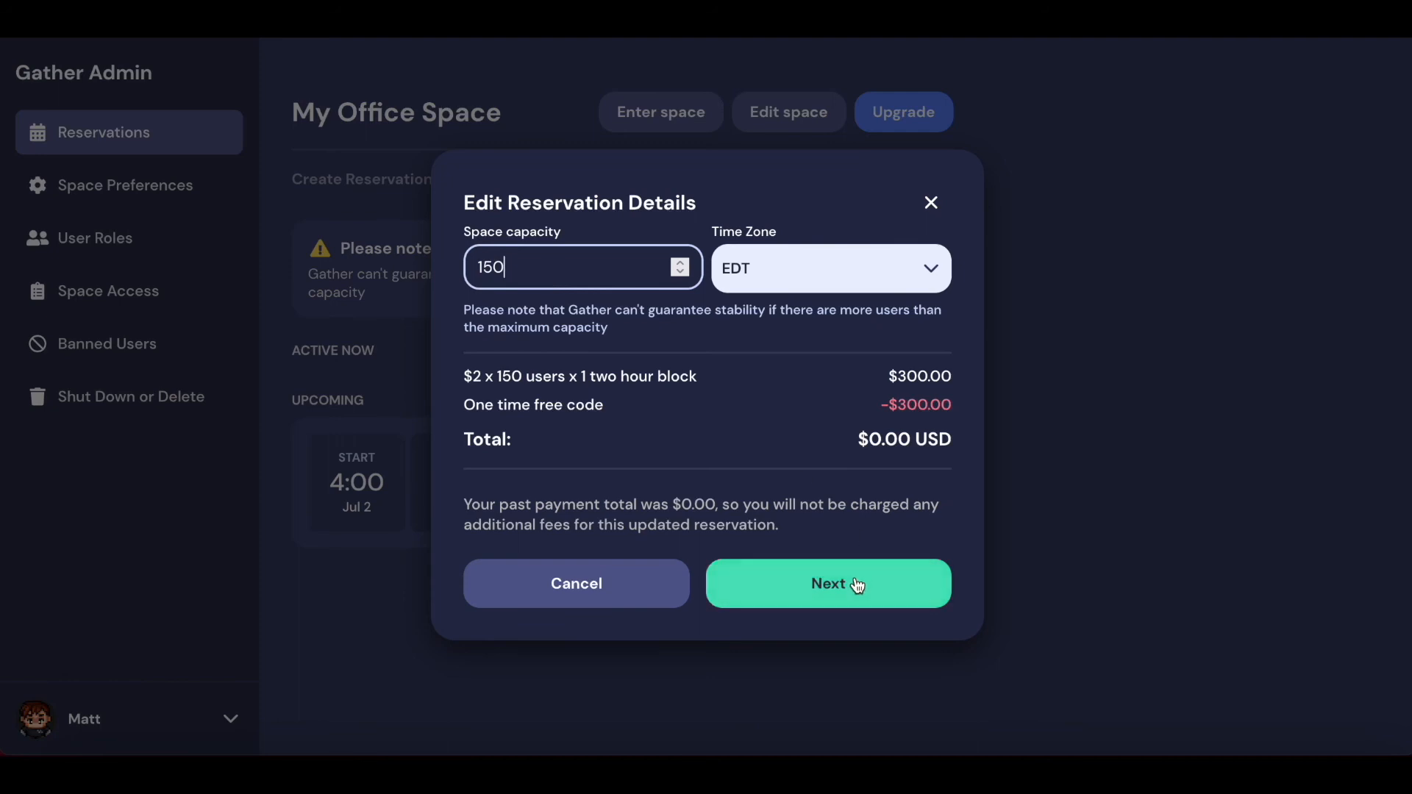
left_click(827, 583)
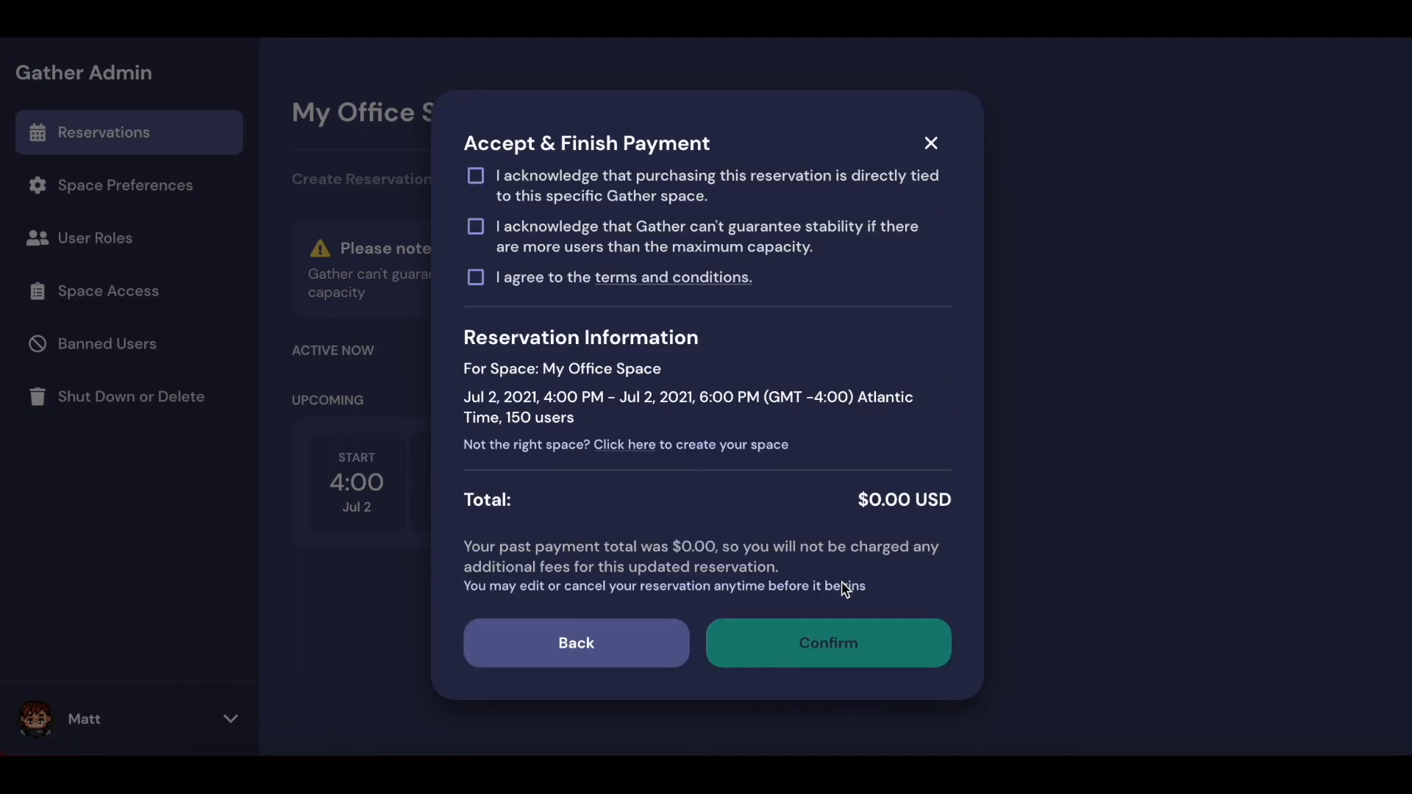
left_click(475, 278)
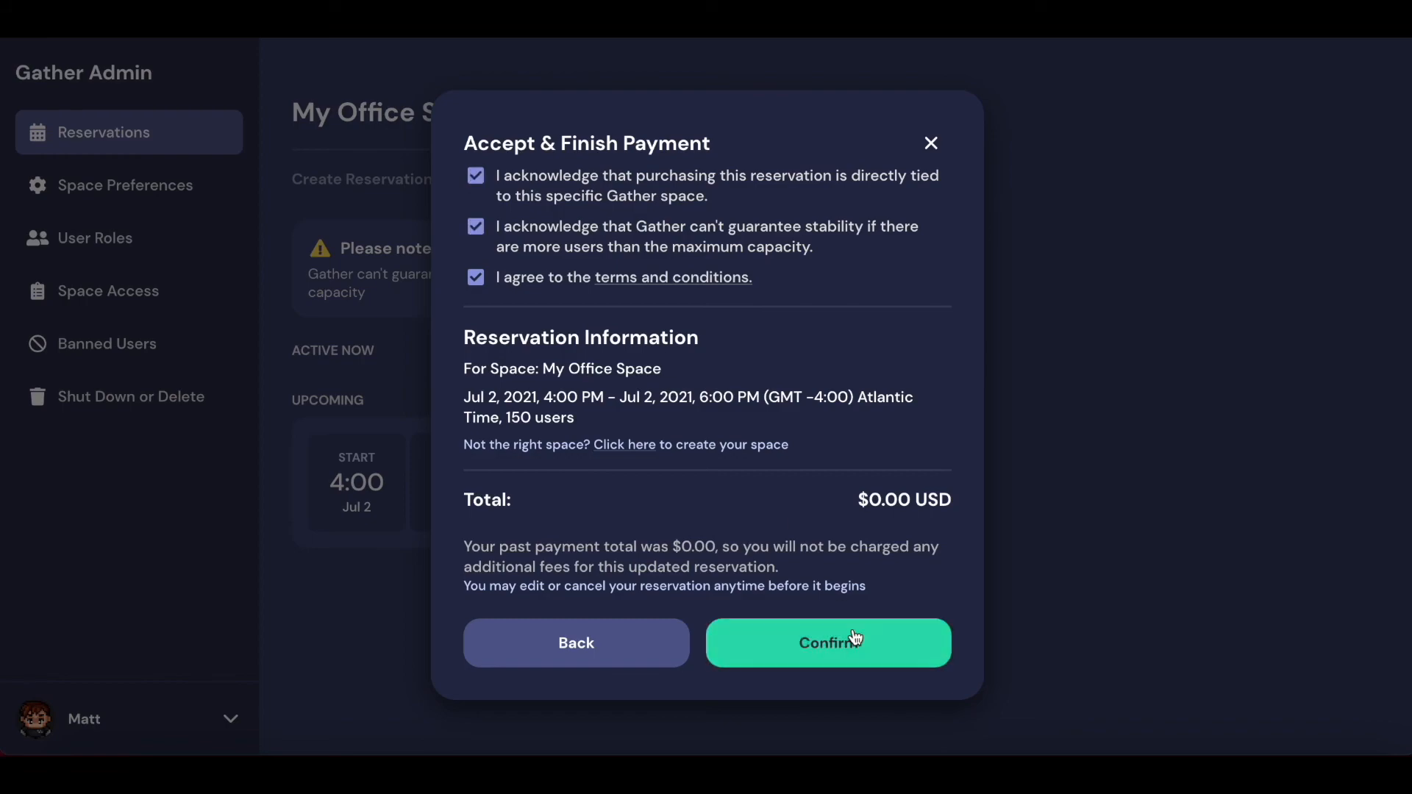
left_click(828, 643)
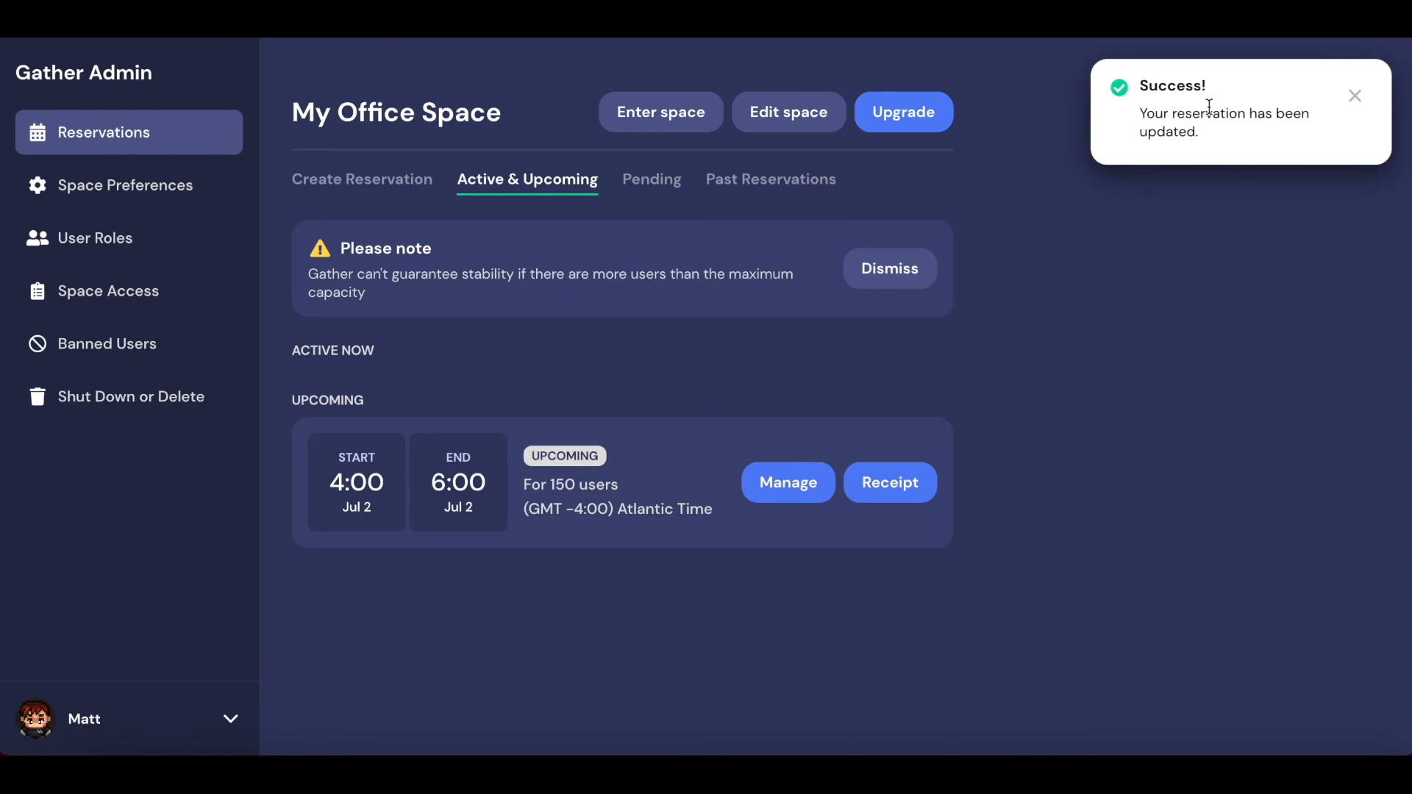
mouse_move(1206, 108)
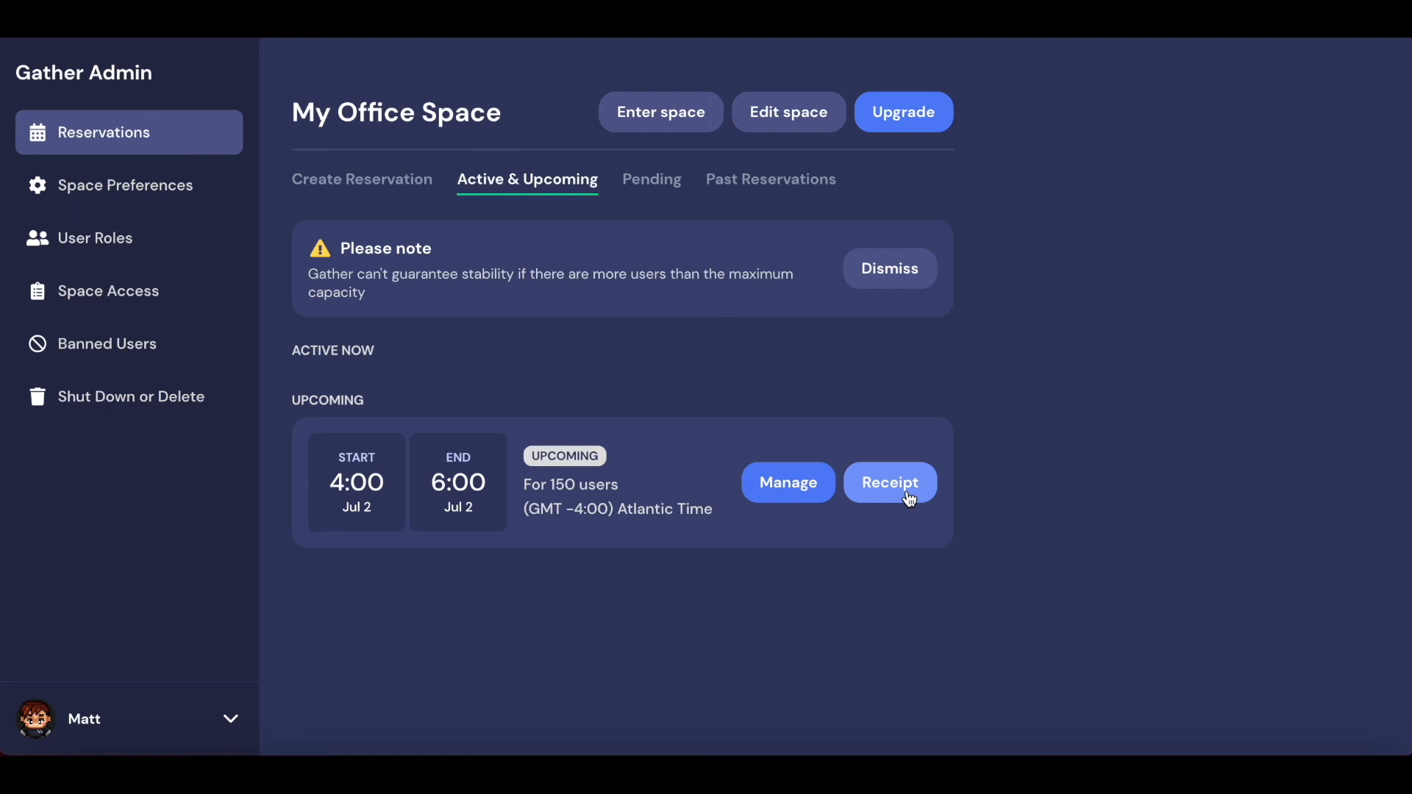
mouse_move(819, 432)
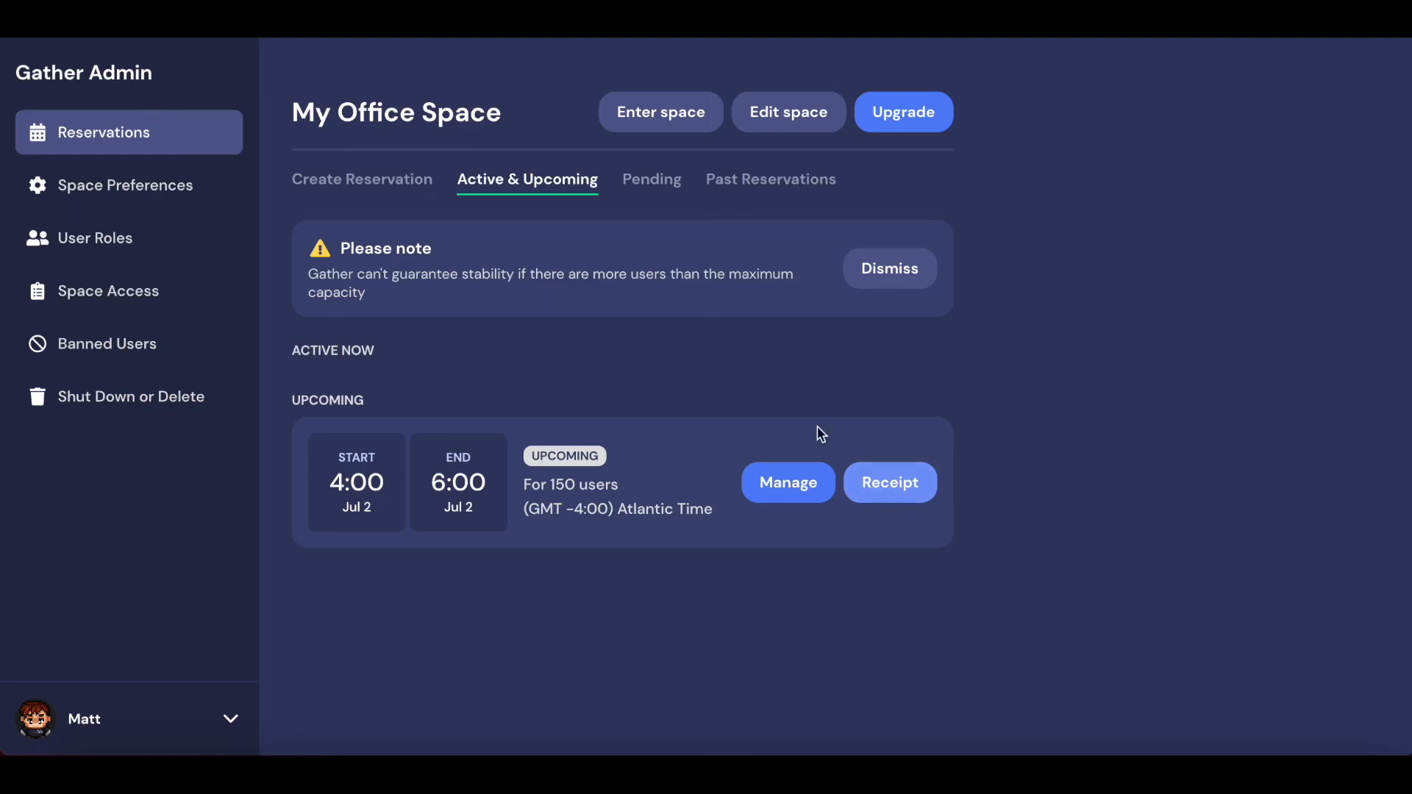